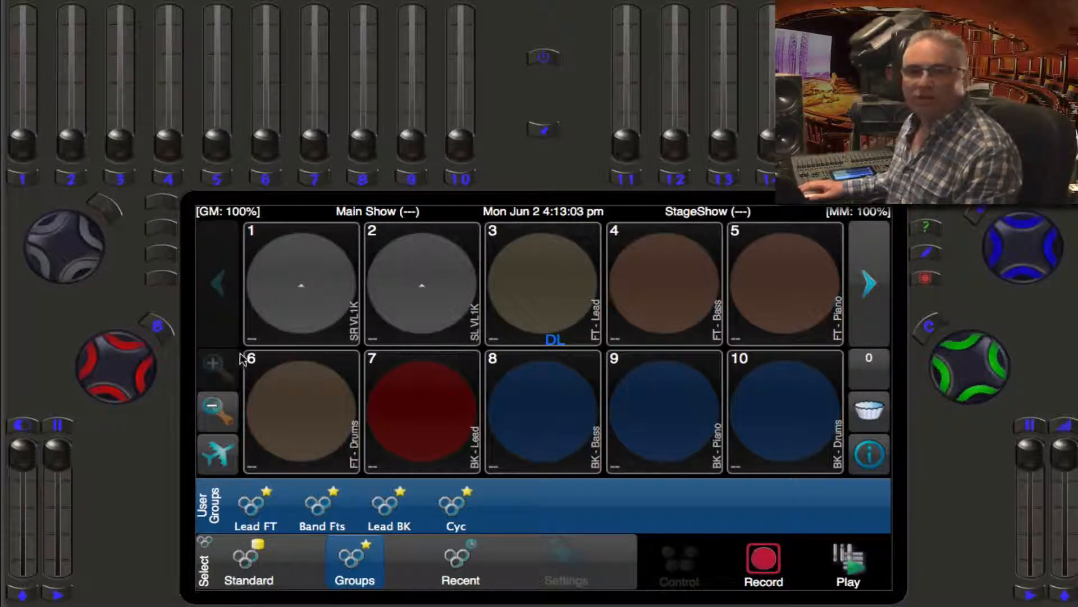
Play the Bass (Red) memory so the ten fixtures light with coloured tracking rings
left_click(217, 415)
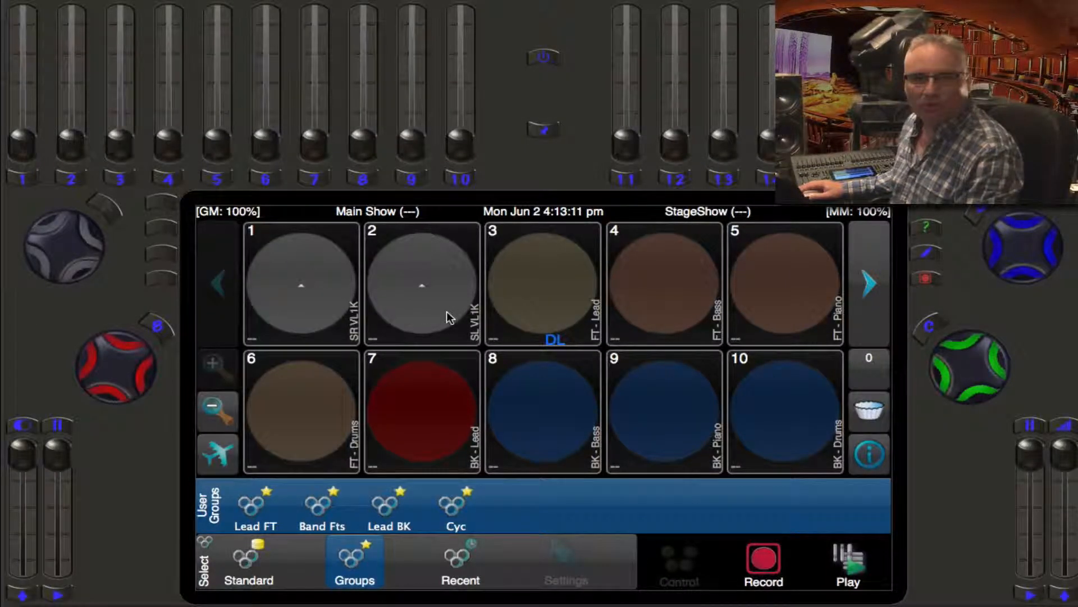
mouse_move(505, 431)
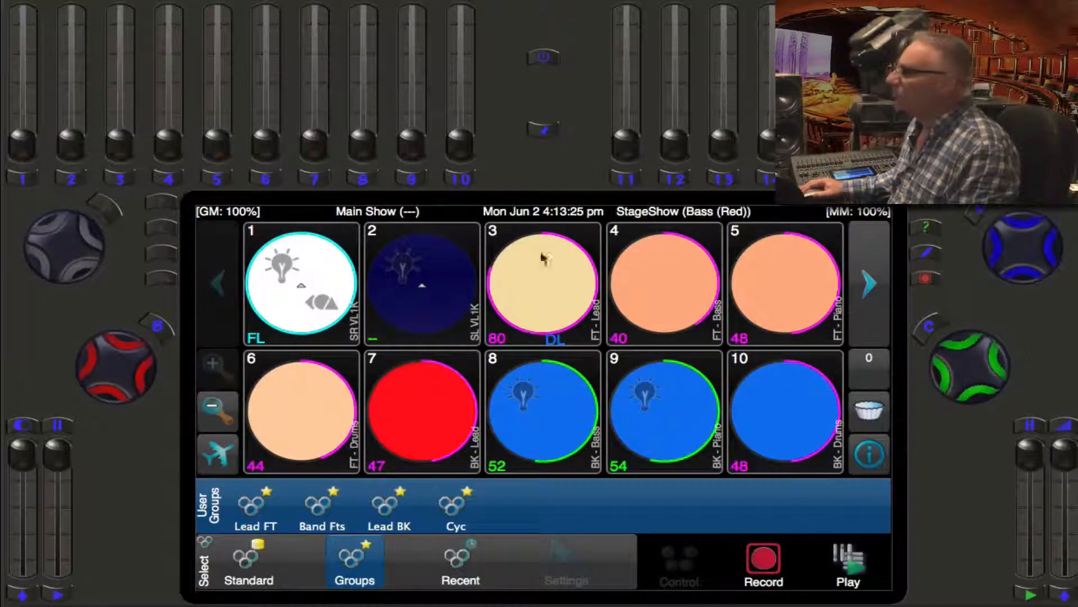
mouse_move(557, 419)
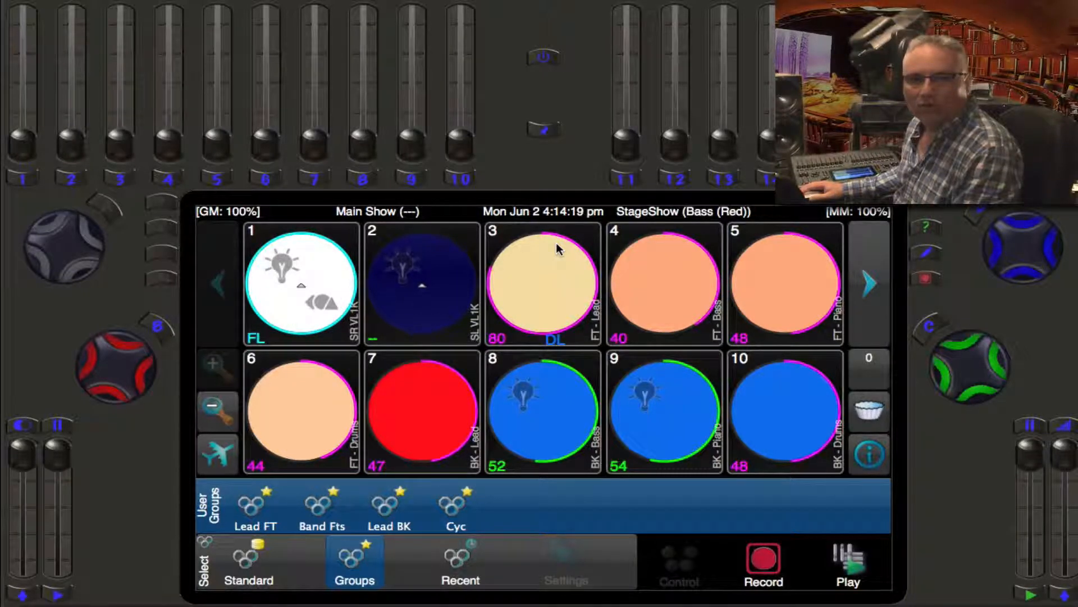
mouse_move(512, 359)
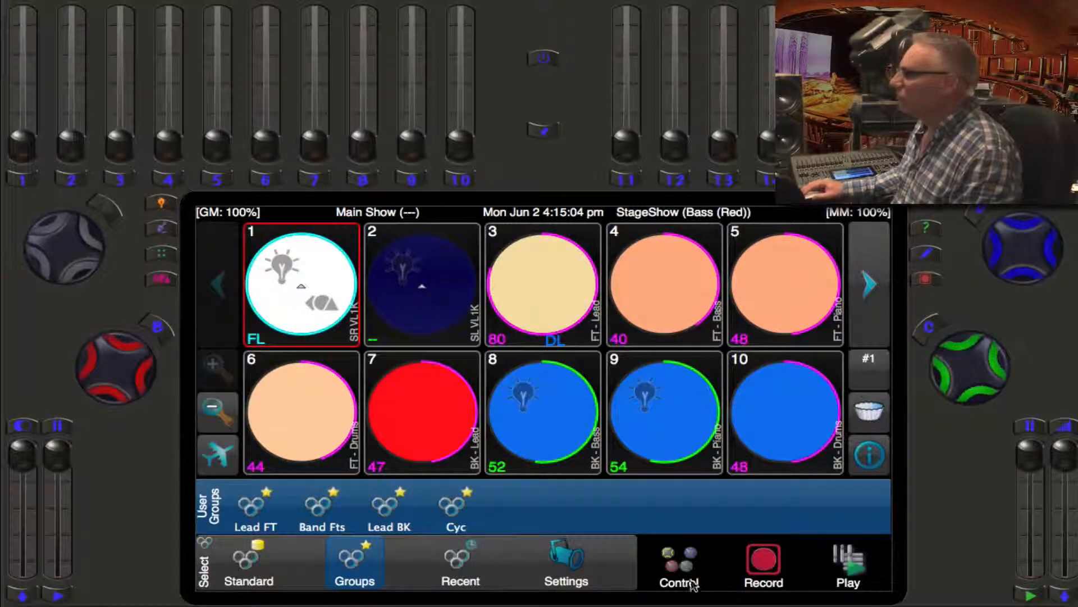
View light 1's Shape Wheels control page, then return to light selection
left_click(679, 564)
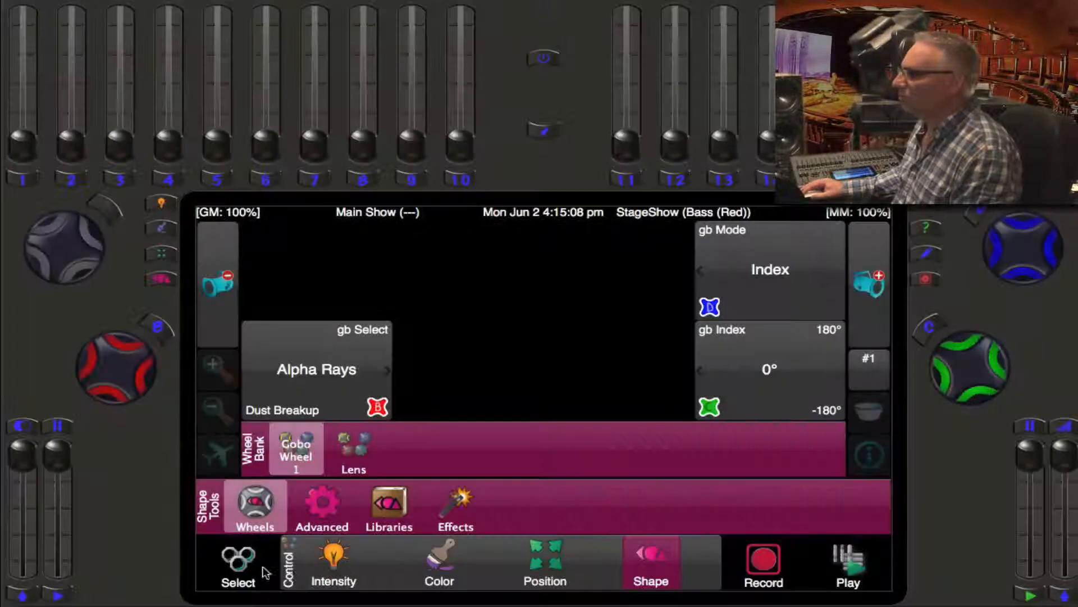
left_click(237, 564)
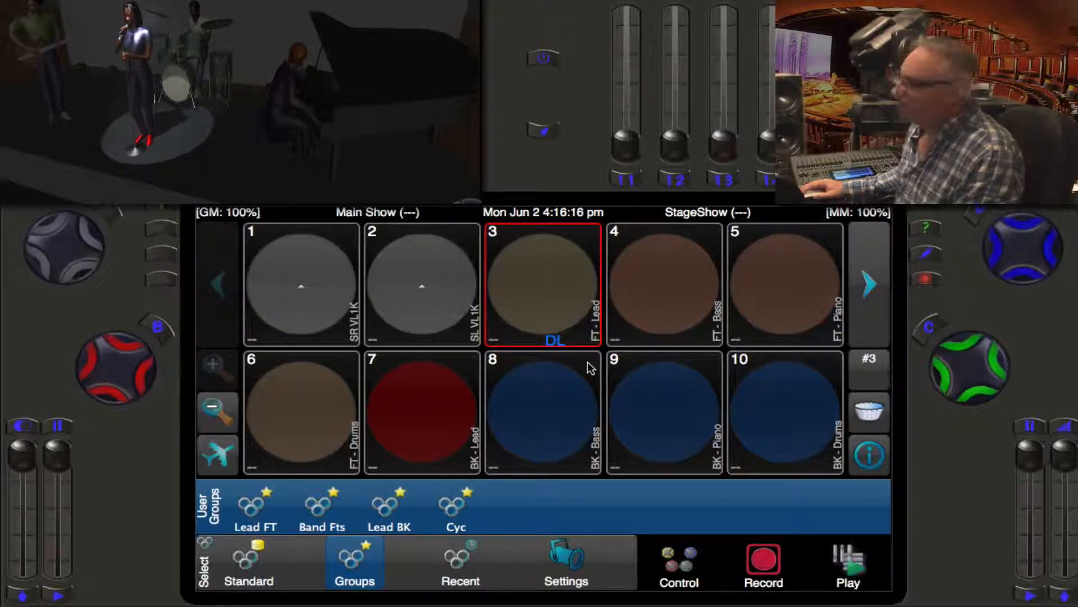
mouse_move(581, 337)
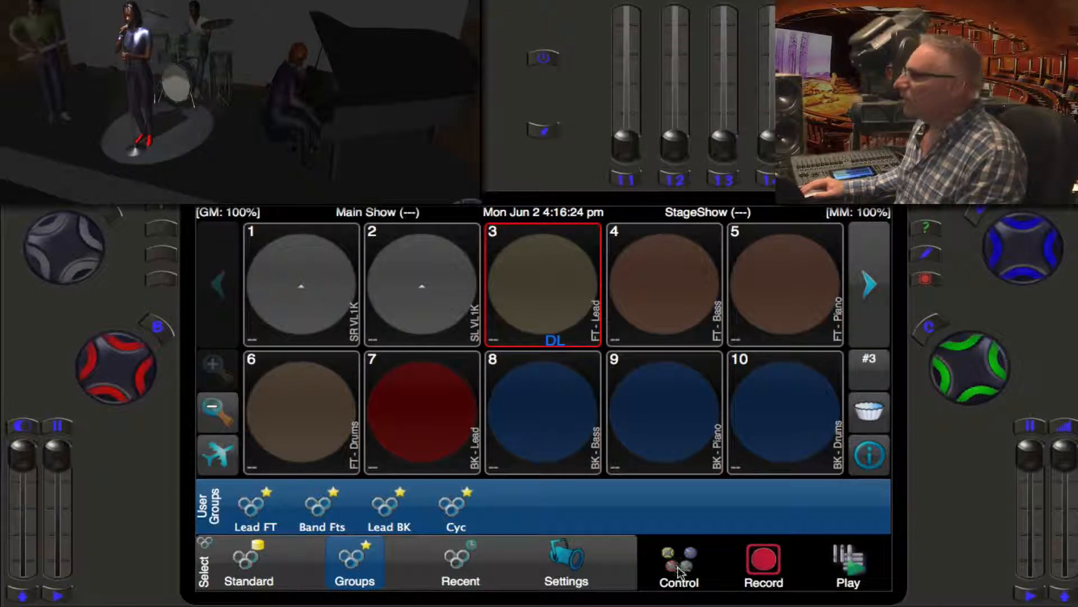
Review light 3's advanced intensity lock options (Desk Lock, Tech Lock, Default, Release) and return to selection
left_click(678, 564)
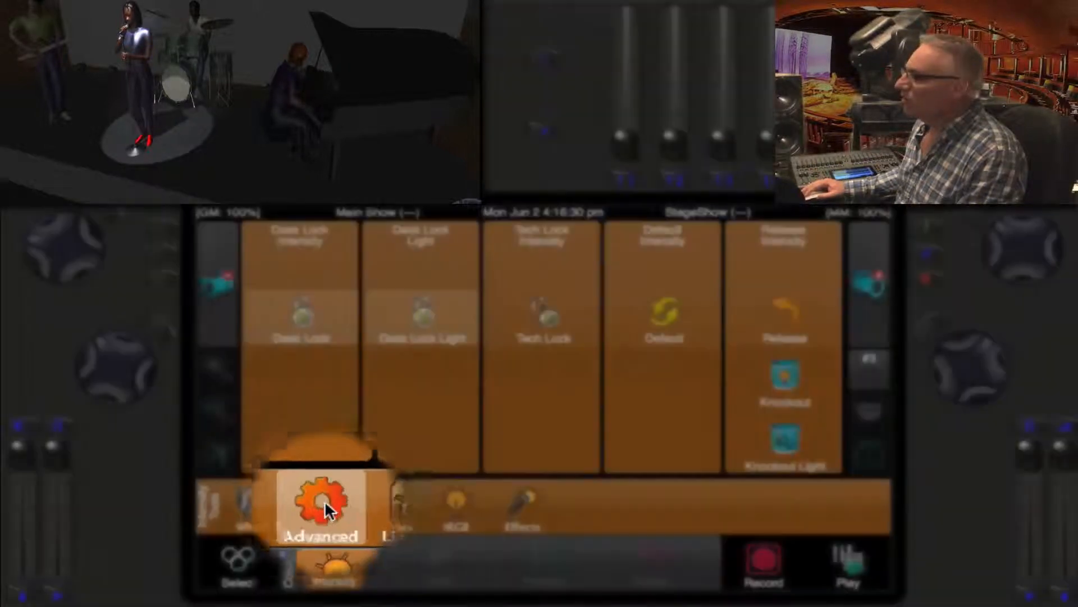
left_click(420, 323)
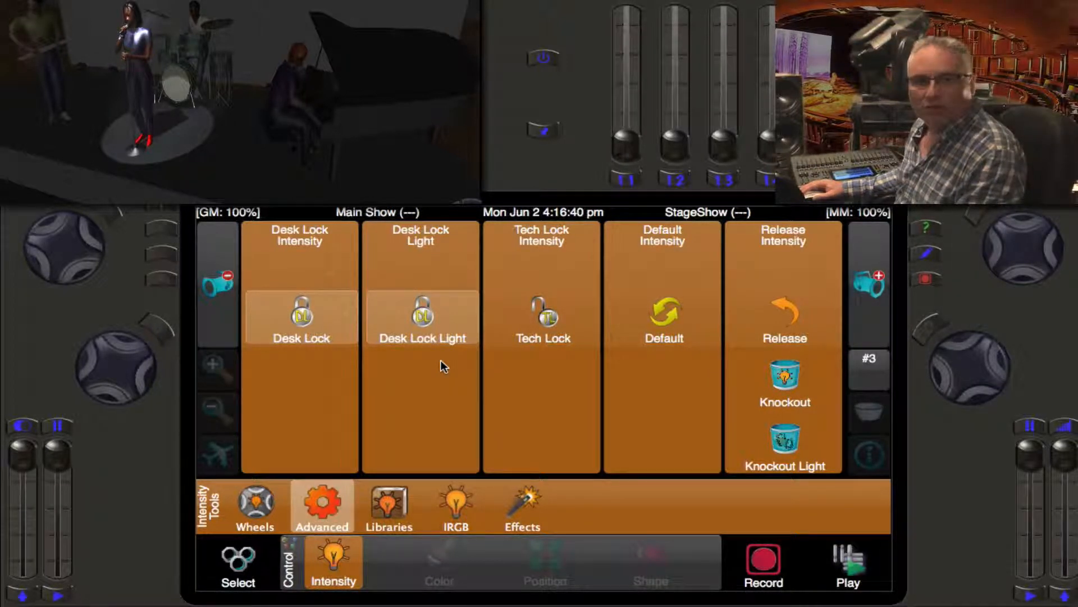
left_click(237, 561)
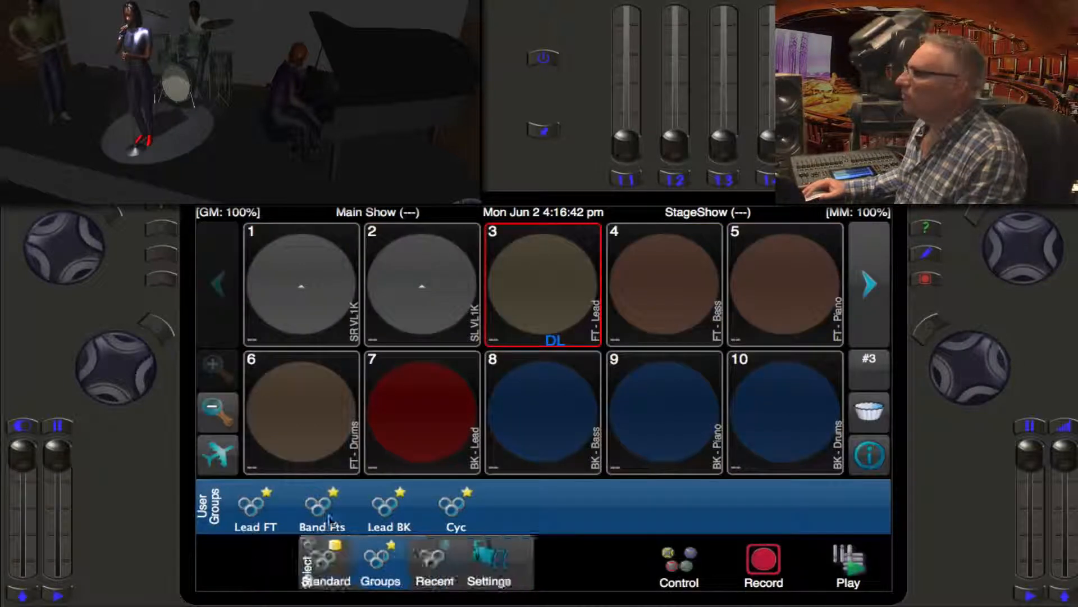
Show the grouped light tiles and capture light 3 in the programmer
left_click(543, 283)
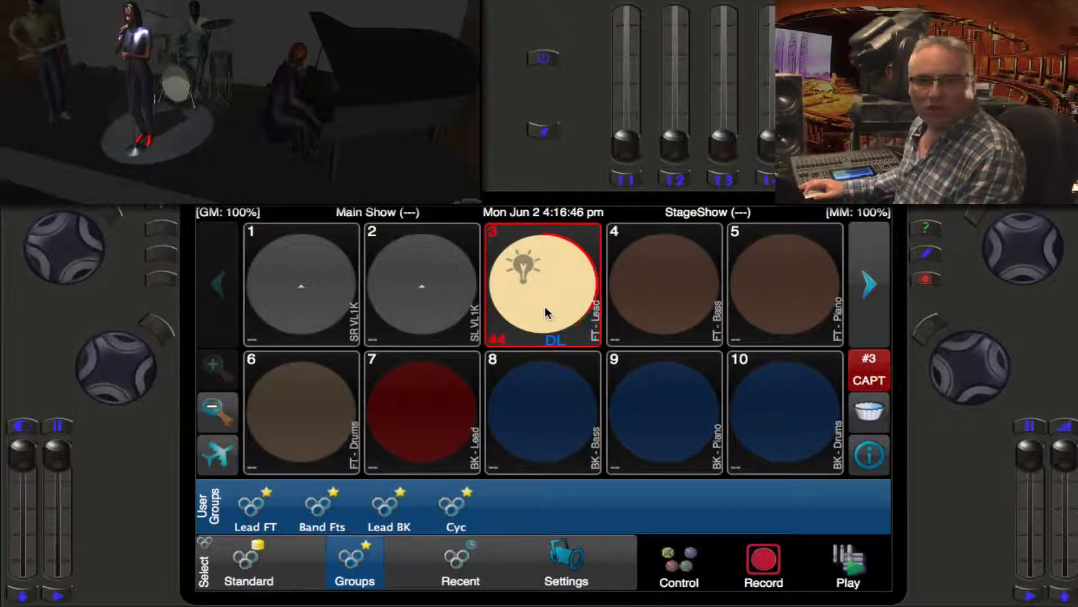
left_click(542, 285)
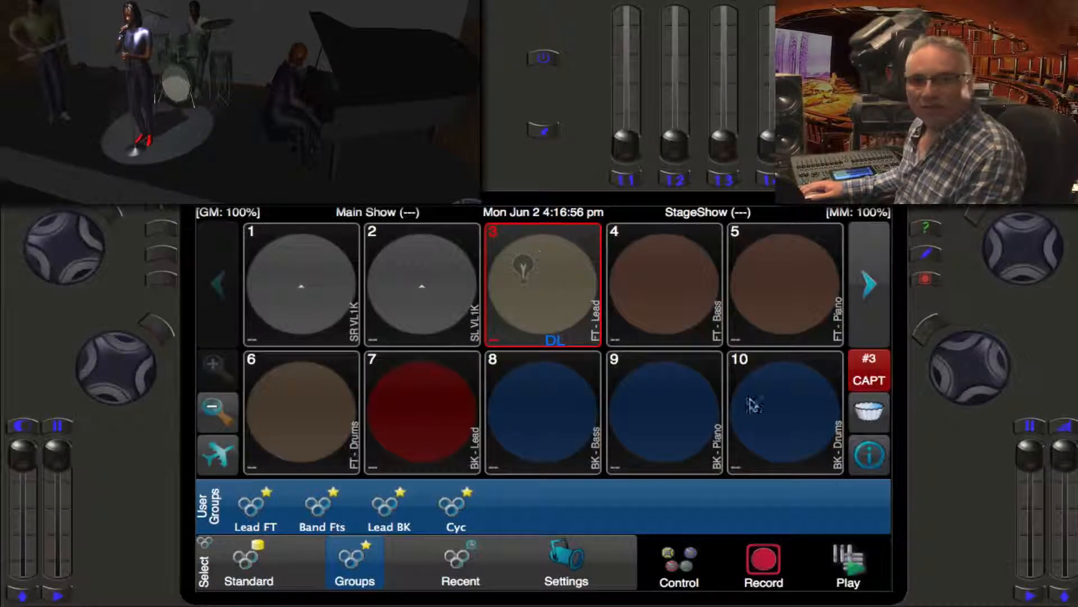
mouse_move(881, 474)
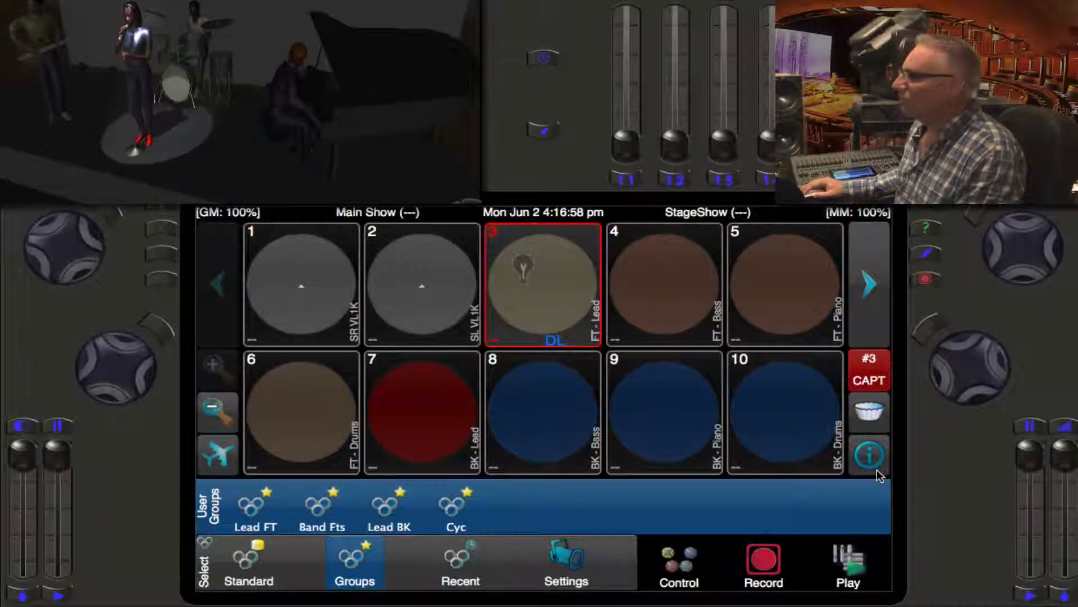
Bring up the Selected Lights info page for light 3 (FT - Lead, 1.31, DL:50)
left_click(868, 455)
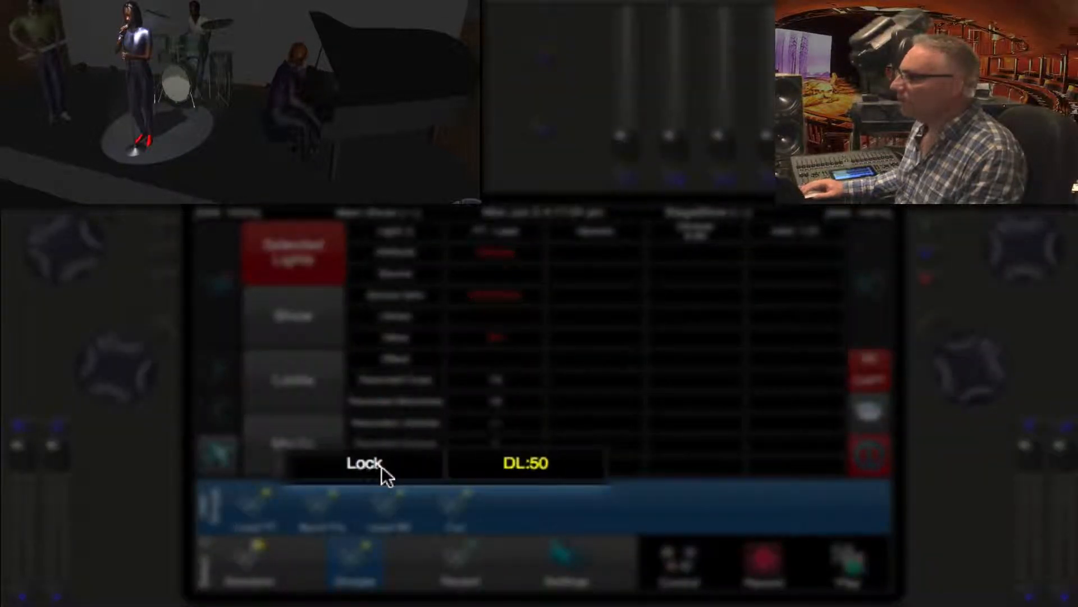
mouse_move(409, 476)
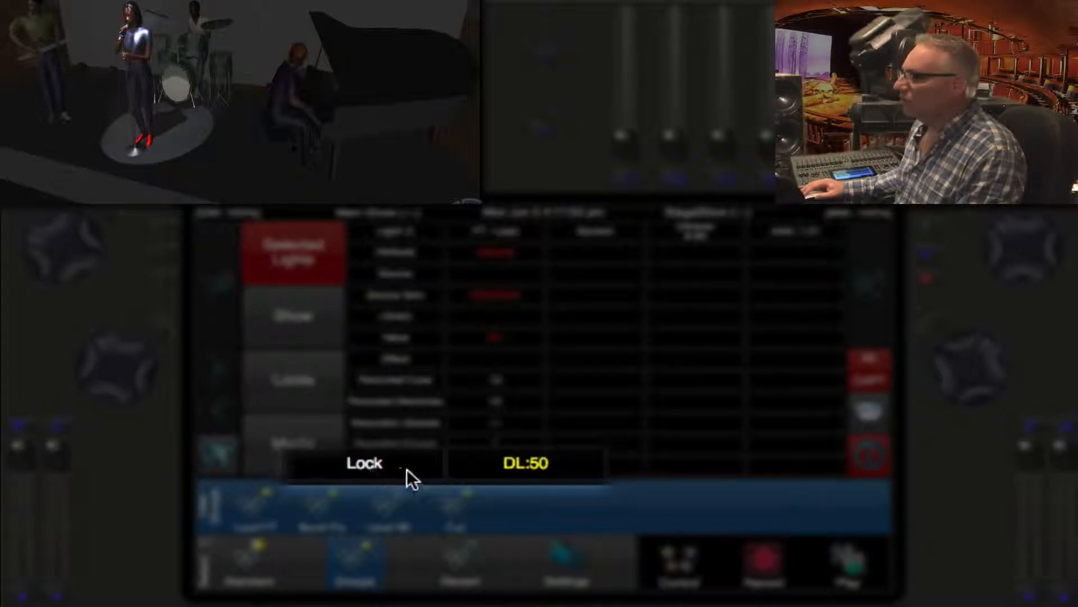
mouse_move(550, 482)
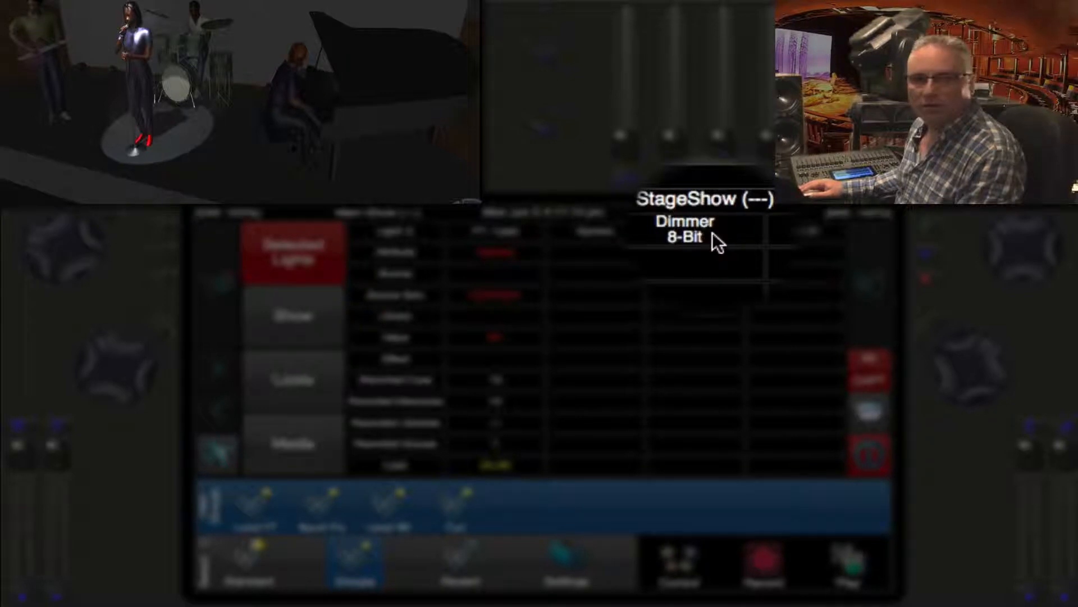
mouse_move(784, 244)
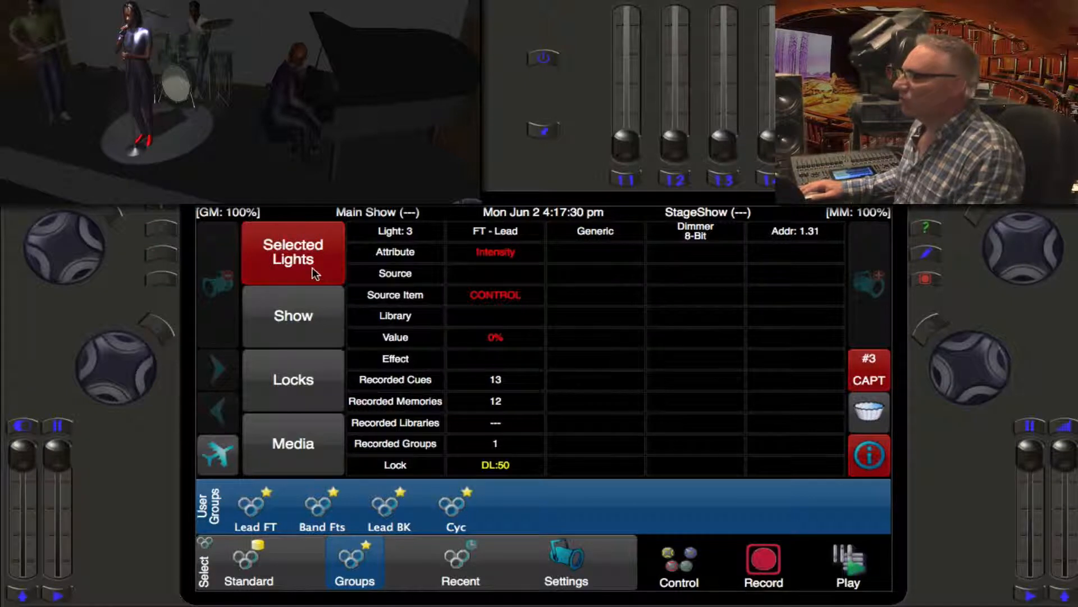
mouse_move(318, 392)
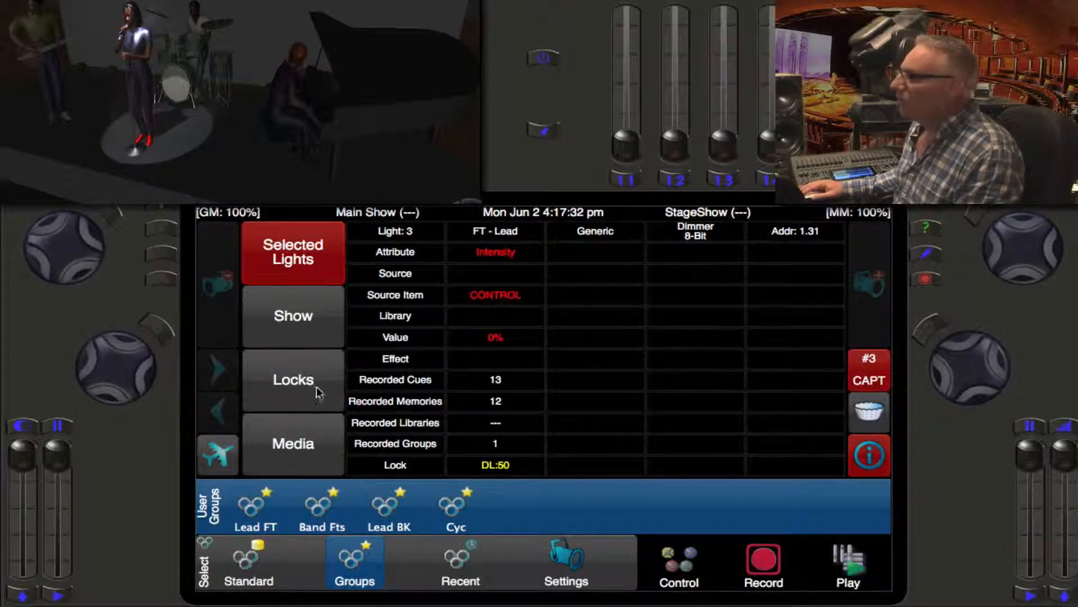
Review the Locks, Media and Show summaries (one desk-locked light, 39 cues, 32 memories)
left_click(293, 378)
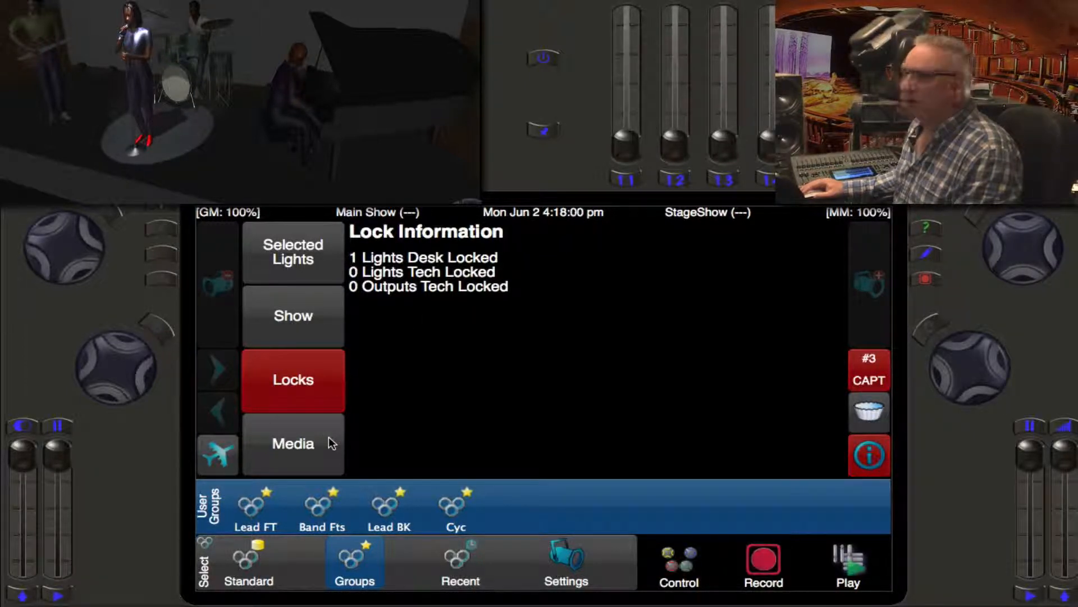
left_click(292, 443)
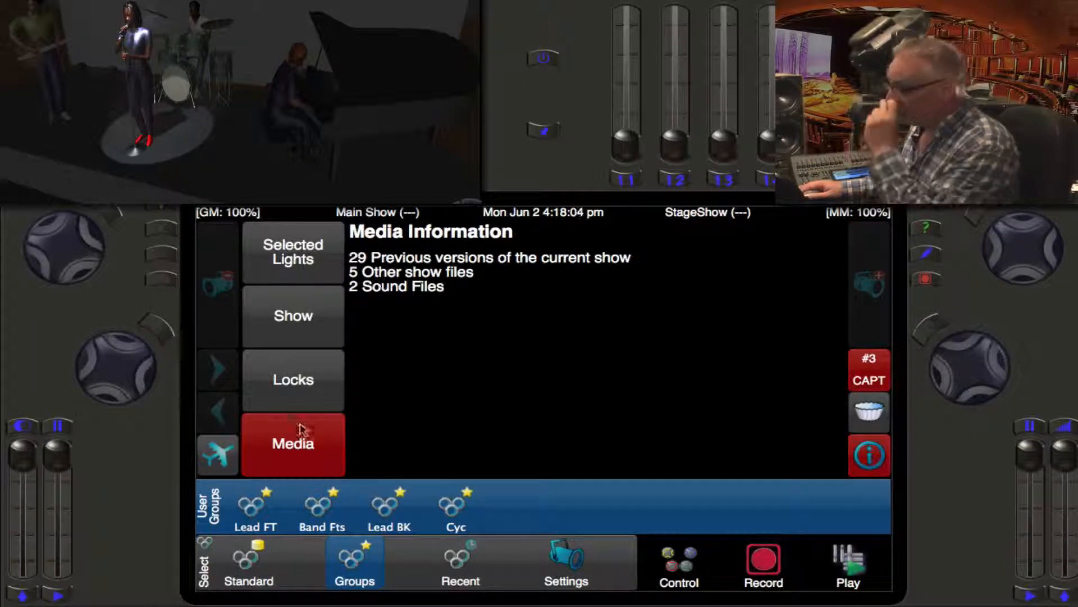
left_click(292, 379)
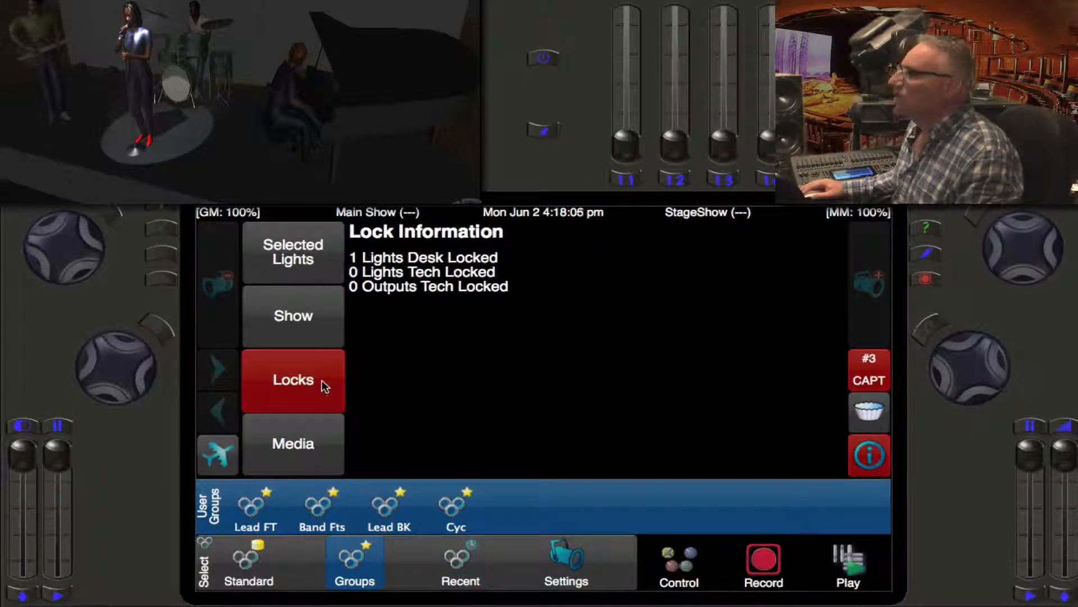
left_click(292, 315)
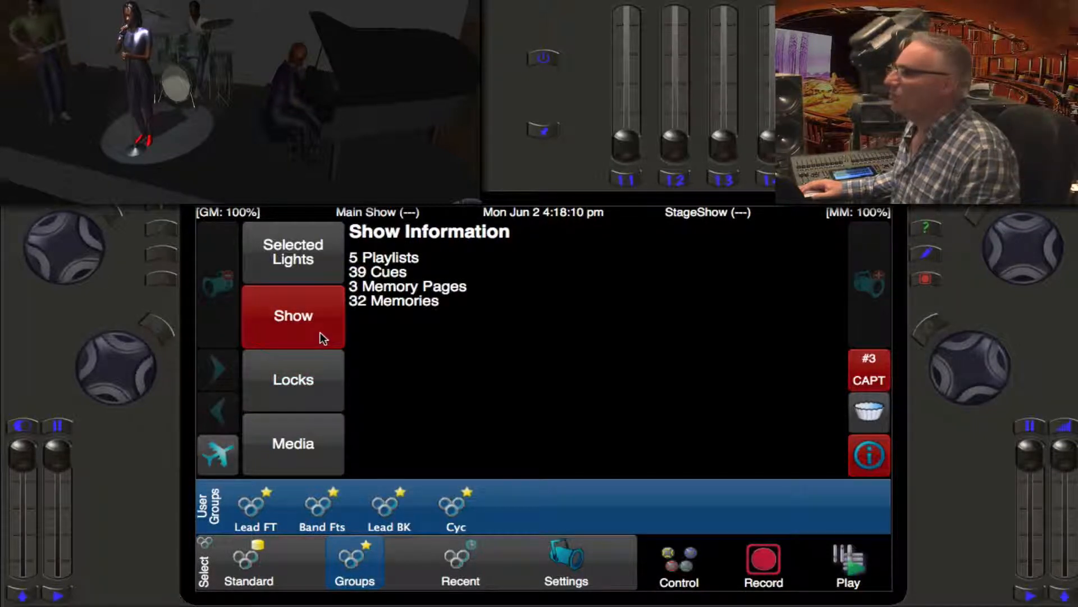
mouse_move(350, 327)
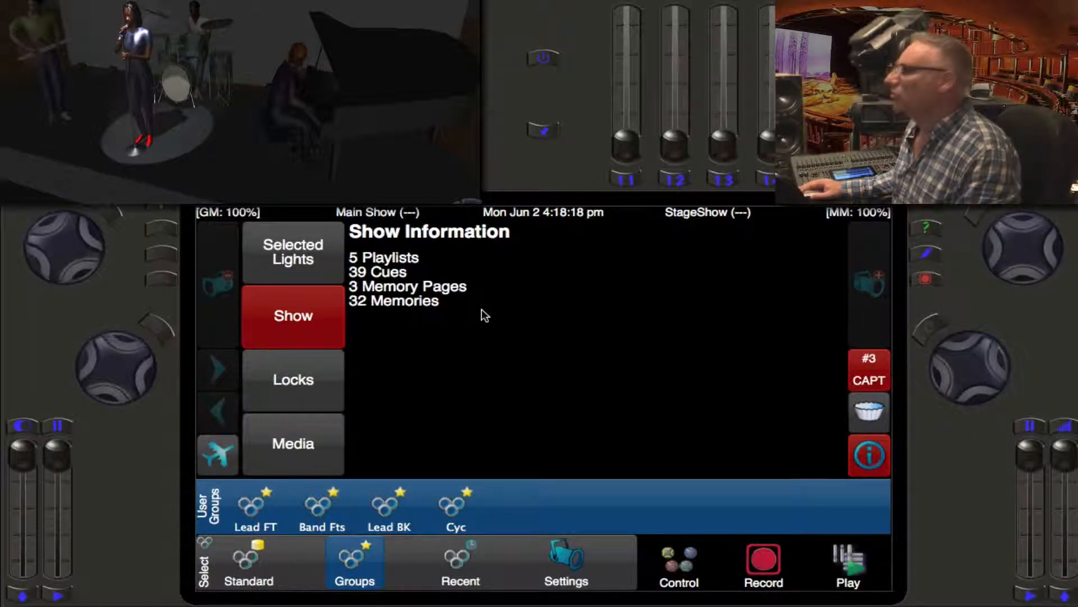
mouse_move(454, 337)
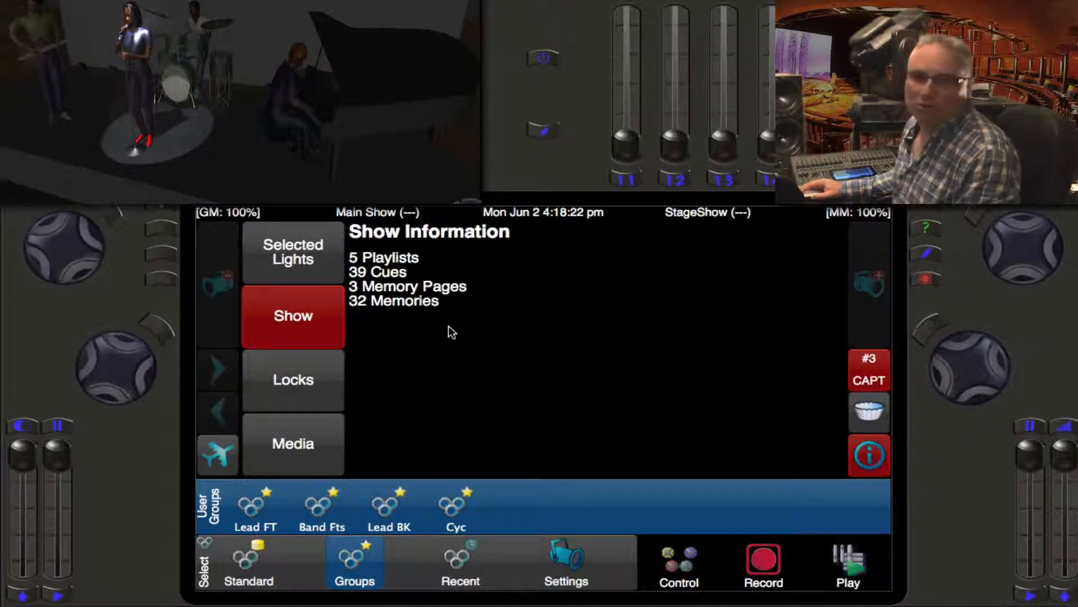
Return to light 3's Selected Lights details, then close the info page
left_click(293, 251)
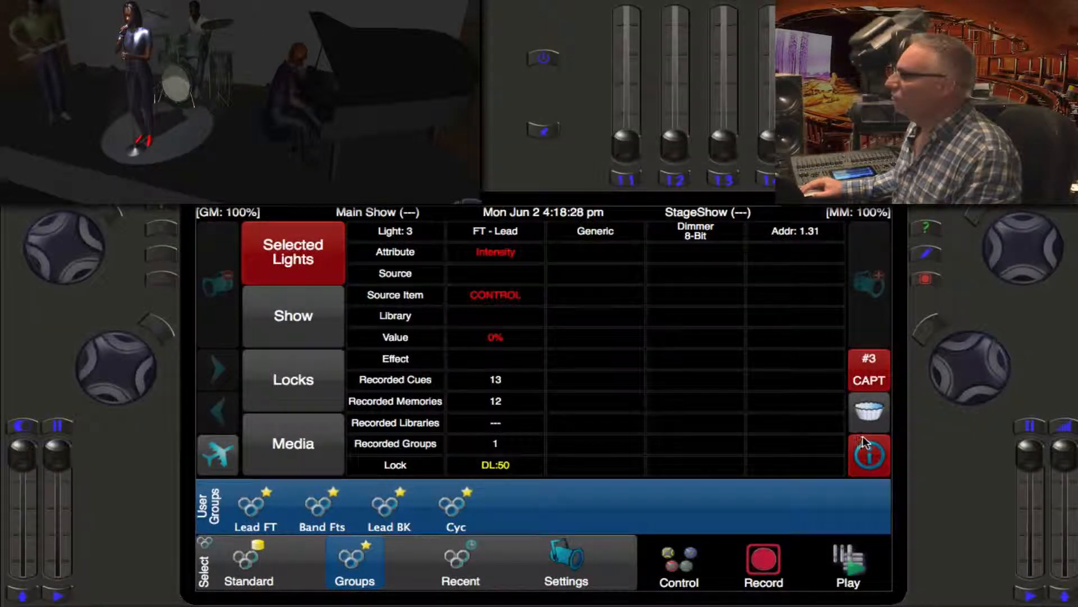
left_click(868, 454)
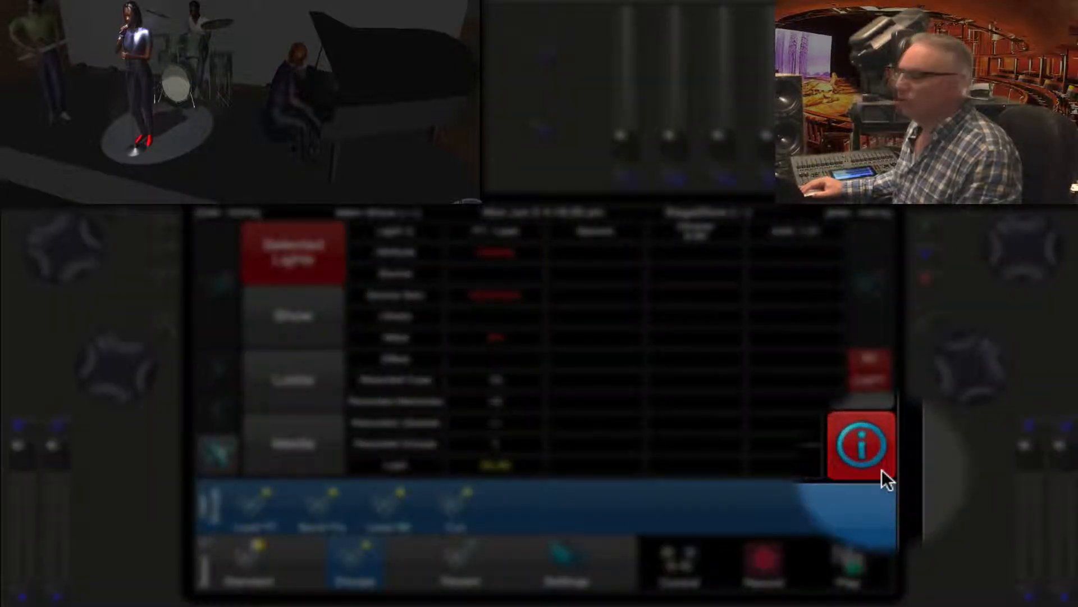
Close the info screen and clear light 3's capture with CAPT
left_click(863, 444)
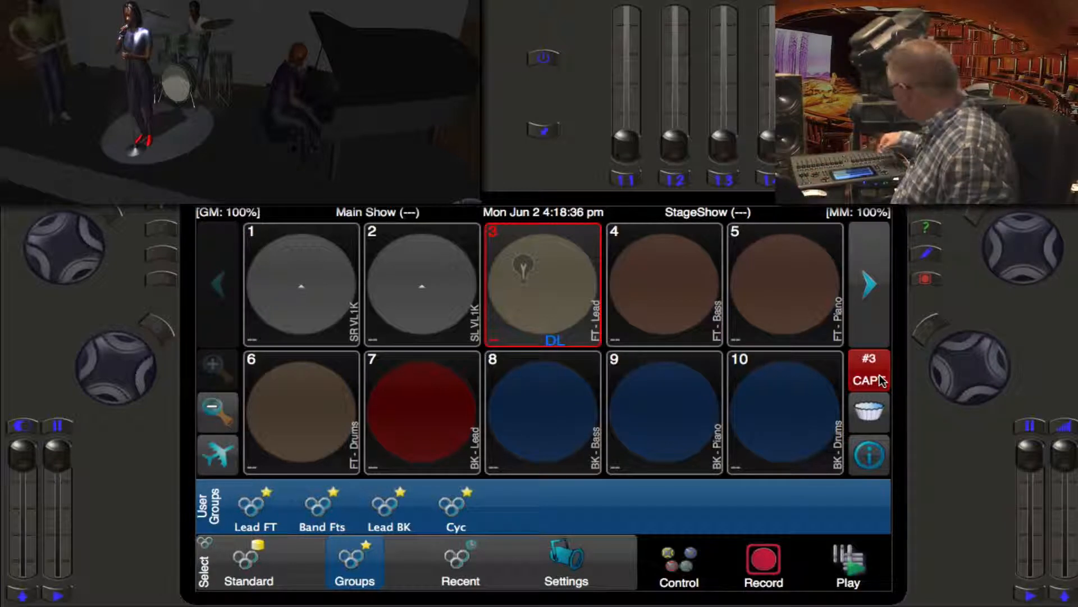
left_click(870, 372)
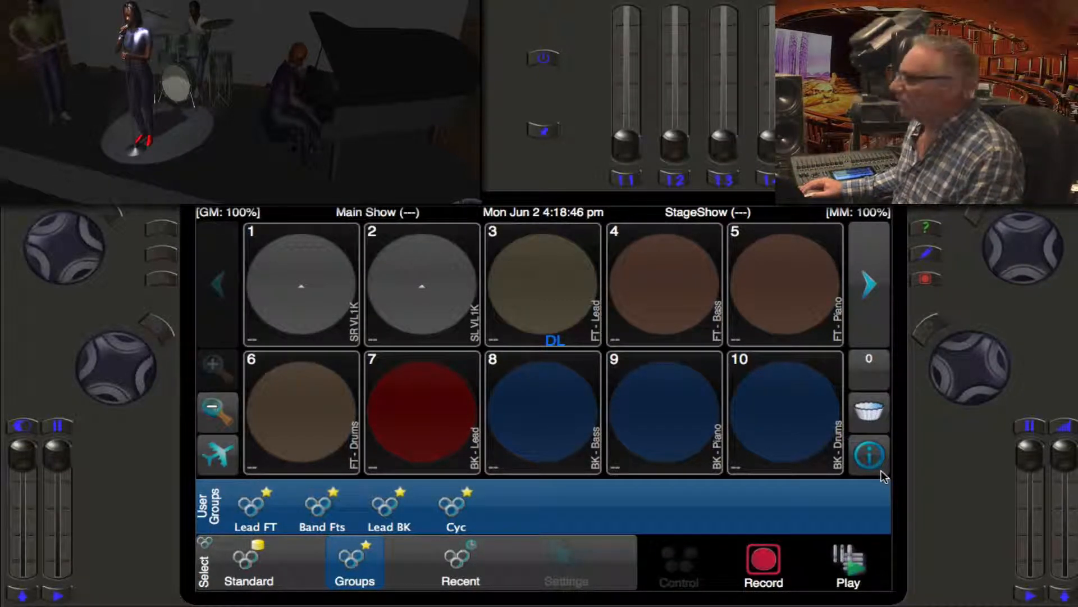
Toggle address numbers on the light tiles (70 under light 1) and select light 1
left_click(869, 455)
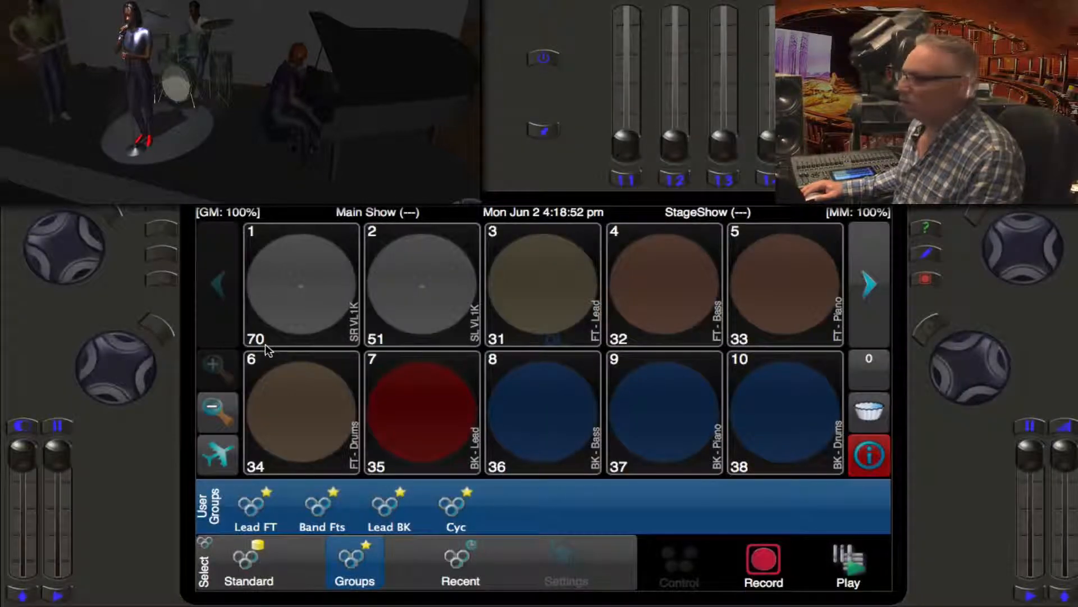
mouse_move(526, 349)
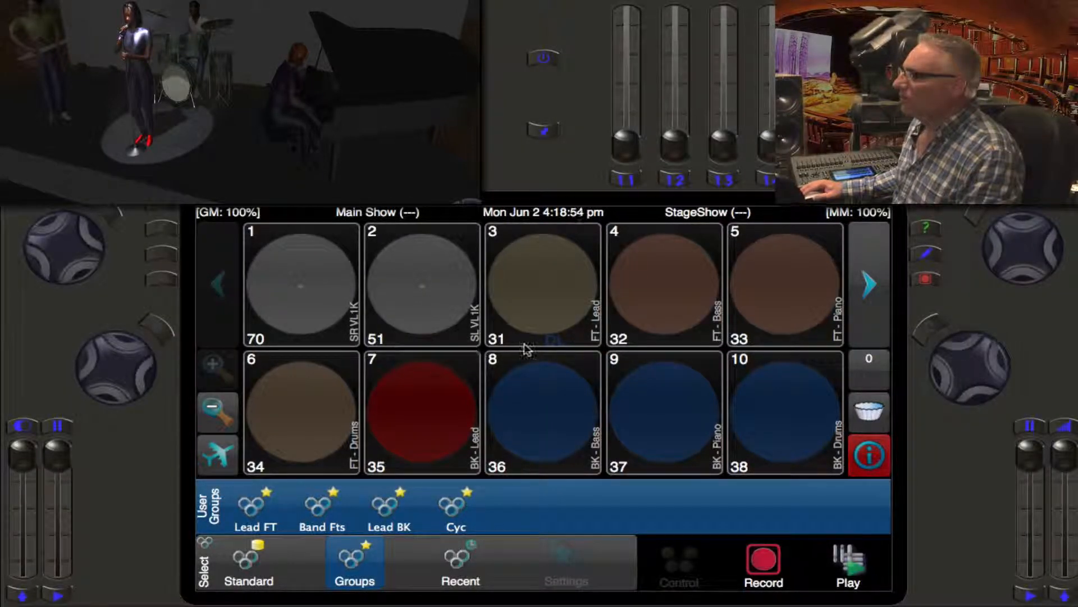
left_click(868, 455)
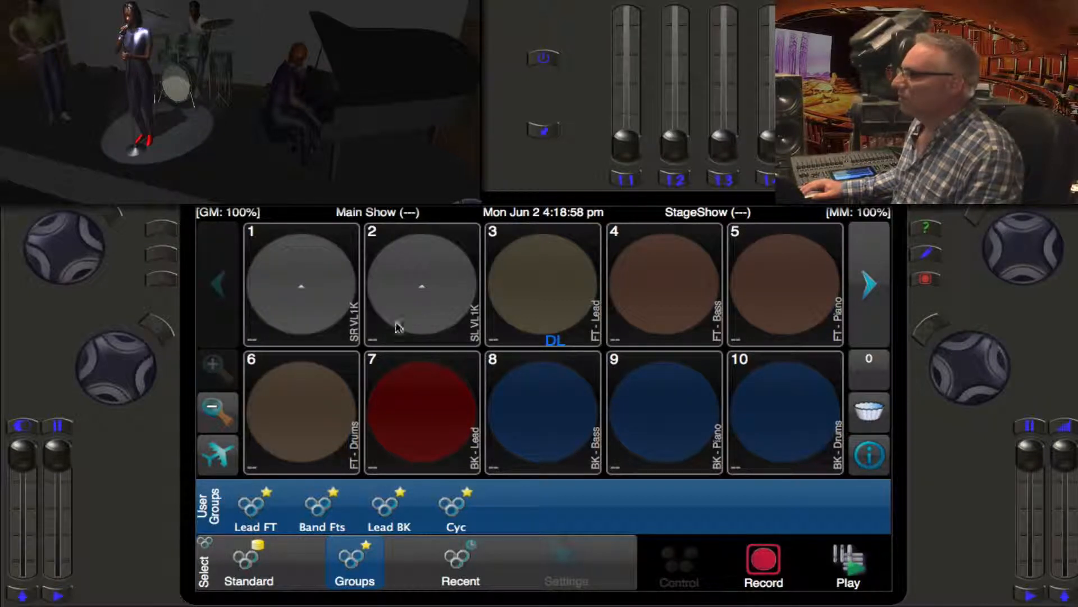
left_click(301, 284)
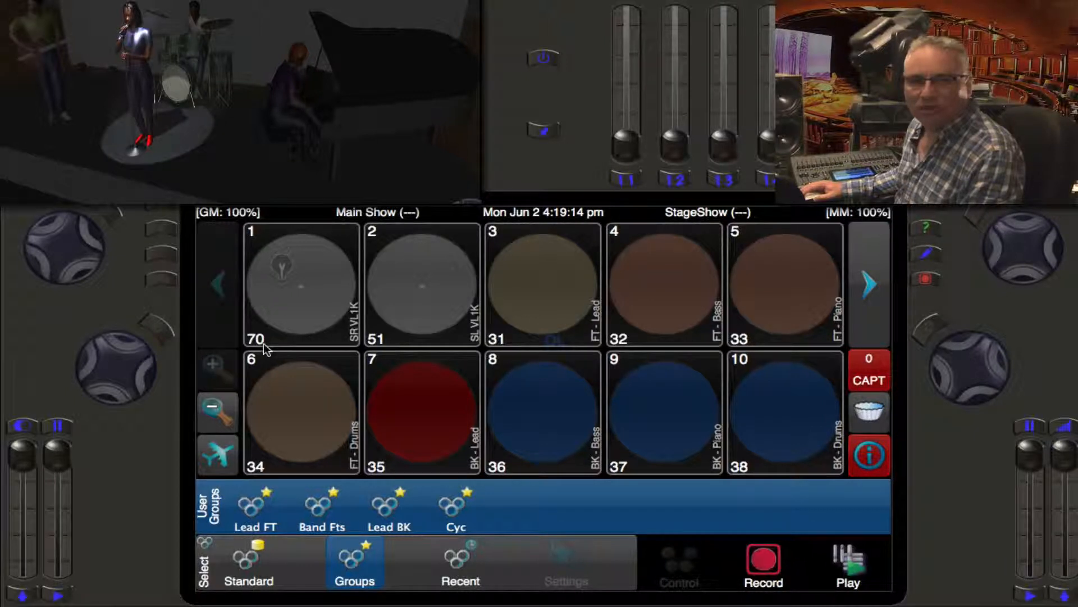
Select a light and bring up its info page showing FT - Bass at address 1.32
left_click(301, 284)
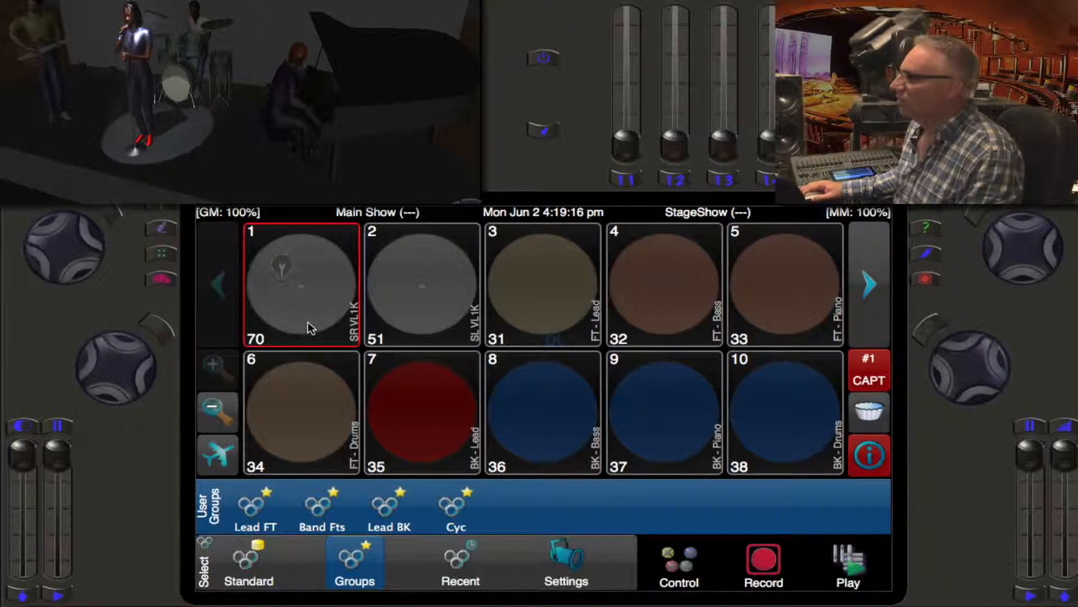
left_click(868, 455)
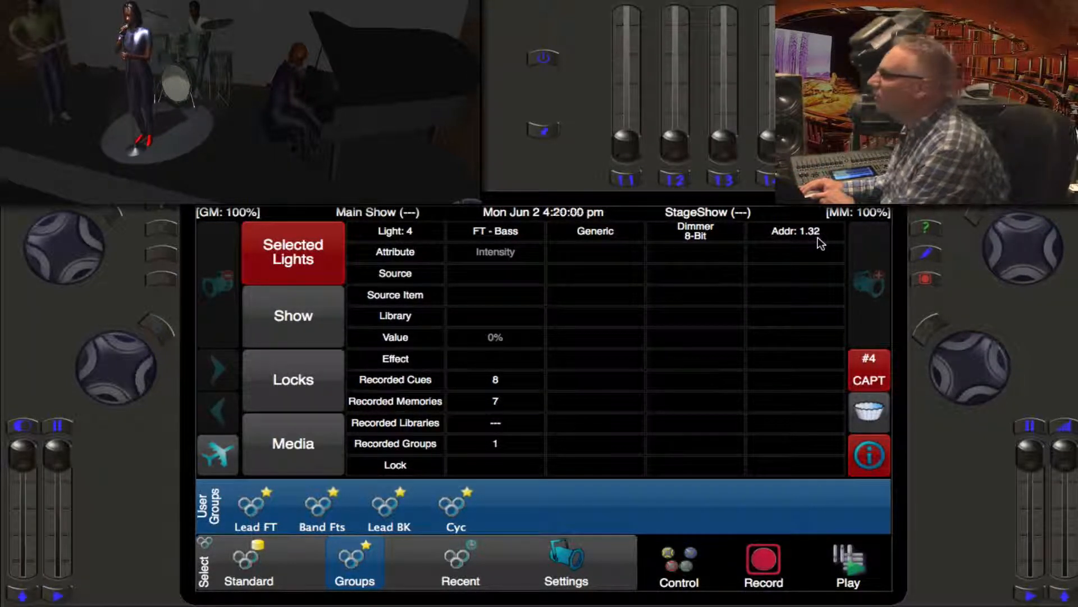
mouse_move(568, 344)
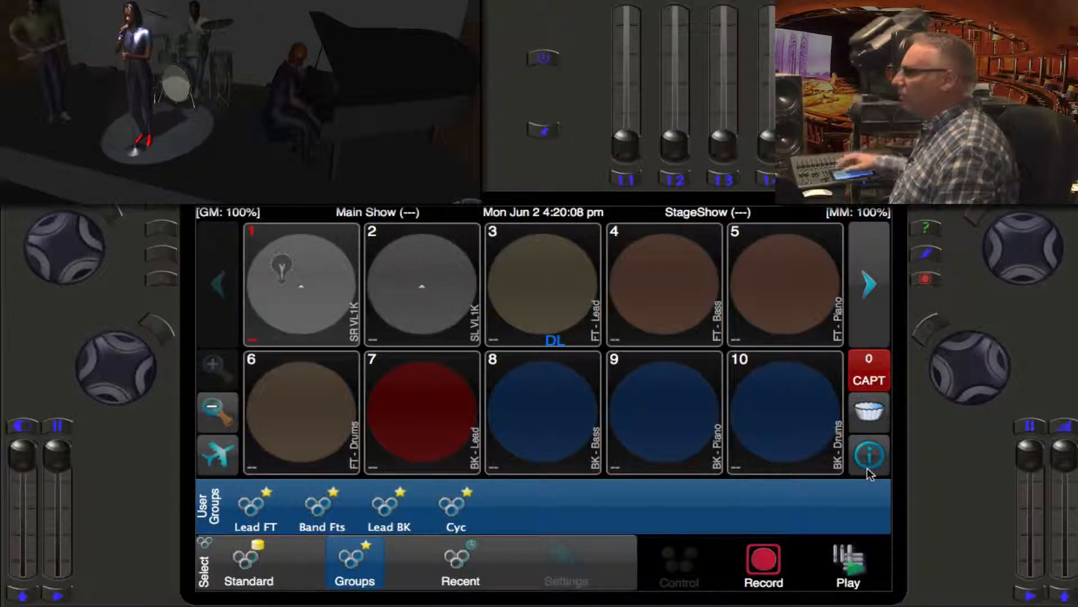
Fire the Bi Col Cyc cue in the Main Show playlist with its 5 s fade
left_click(869, 370)
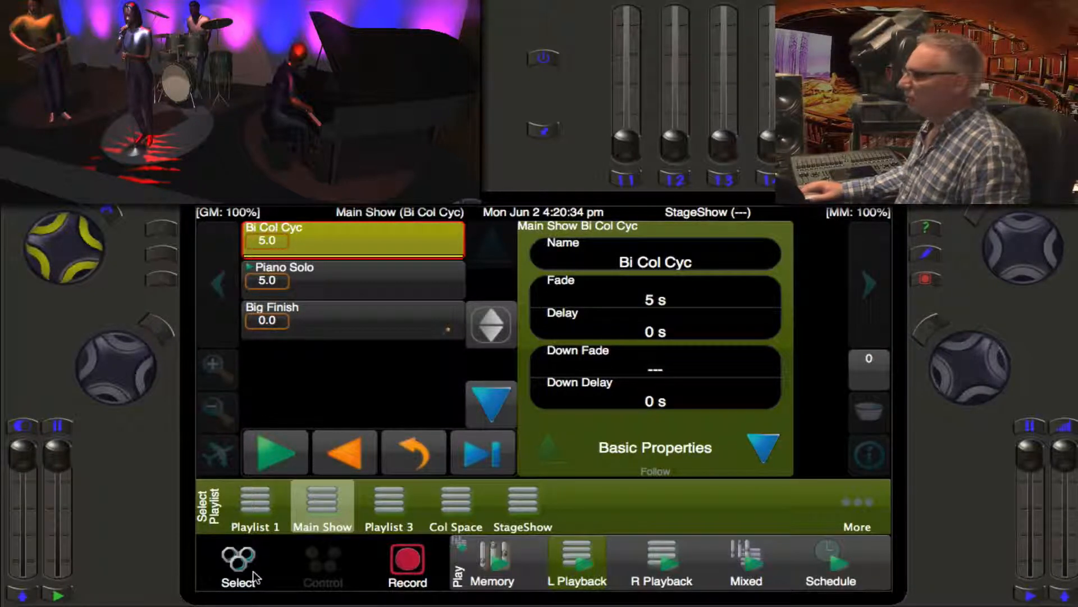
Return to the light tiles, glance at Intensity > Advanced, and come back to Select
left_click(237, 564)
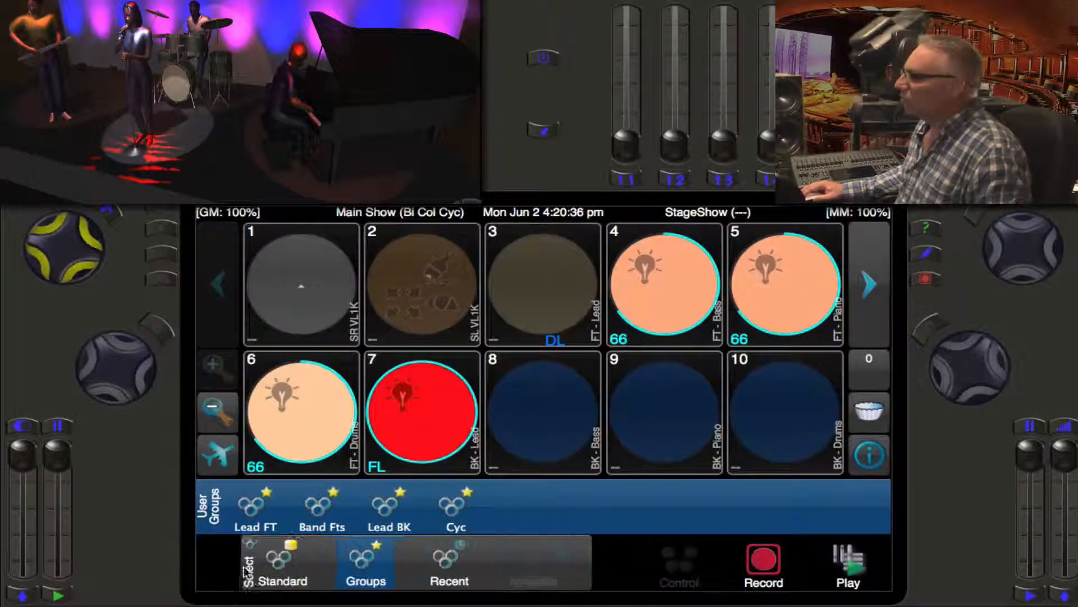
left_click(543, 282)
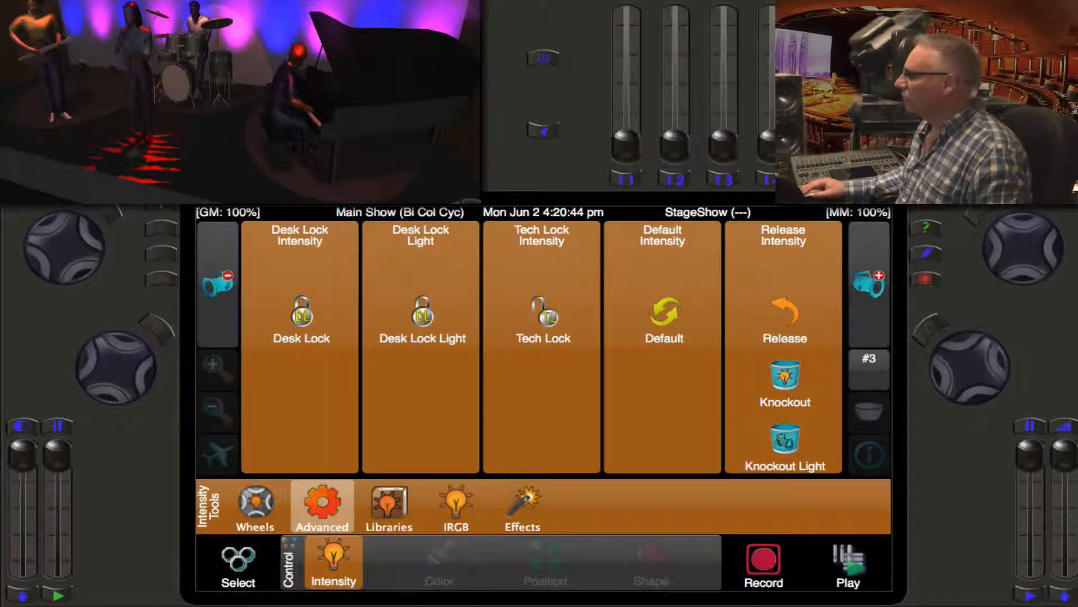
left_click(237, 562)
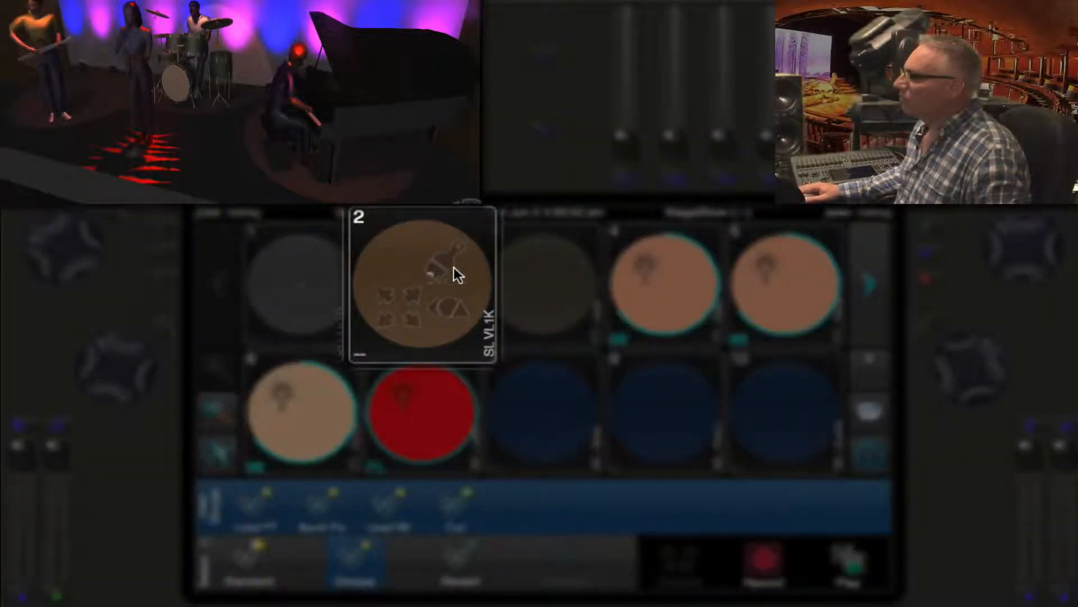
mouse_move(470, 304)
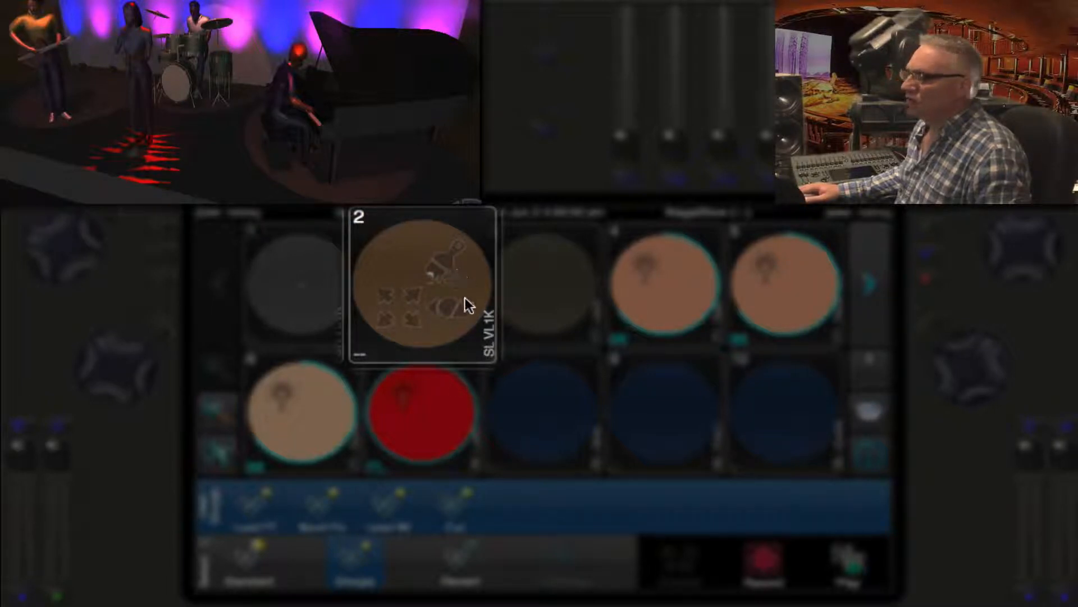
mouse_move(457, 330)
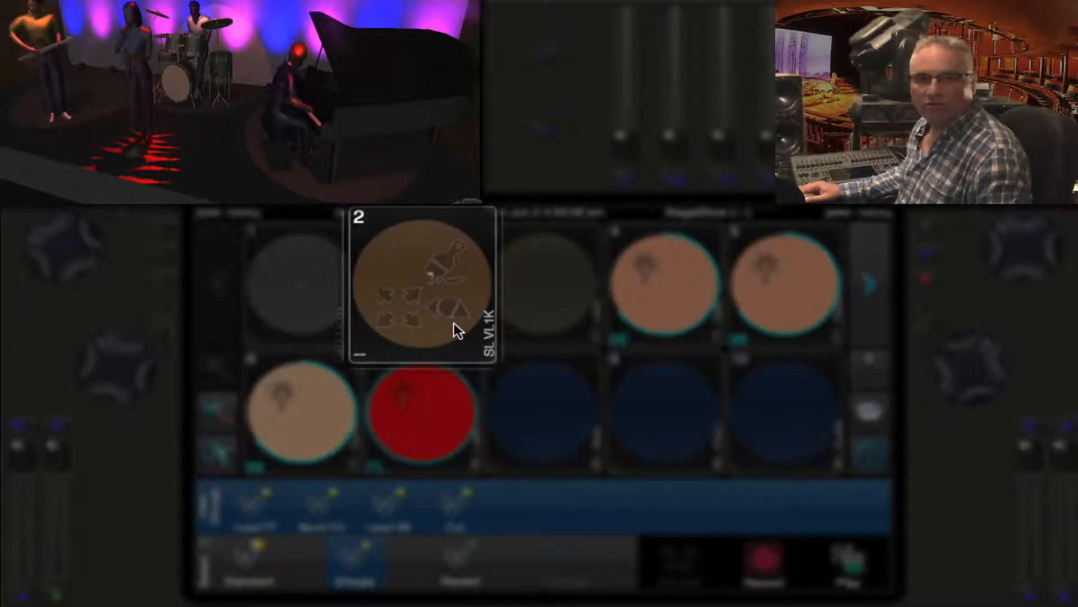
mouse_move(404, 335)
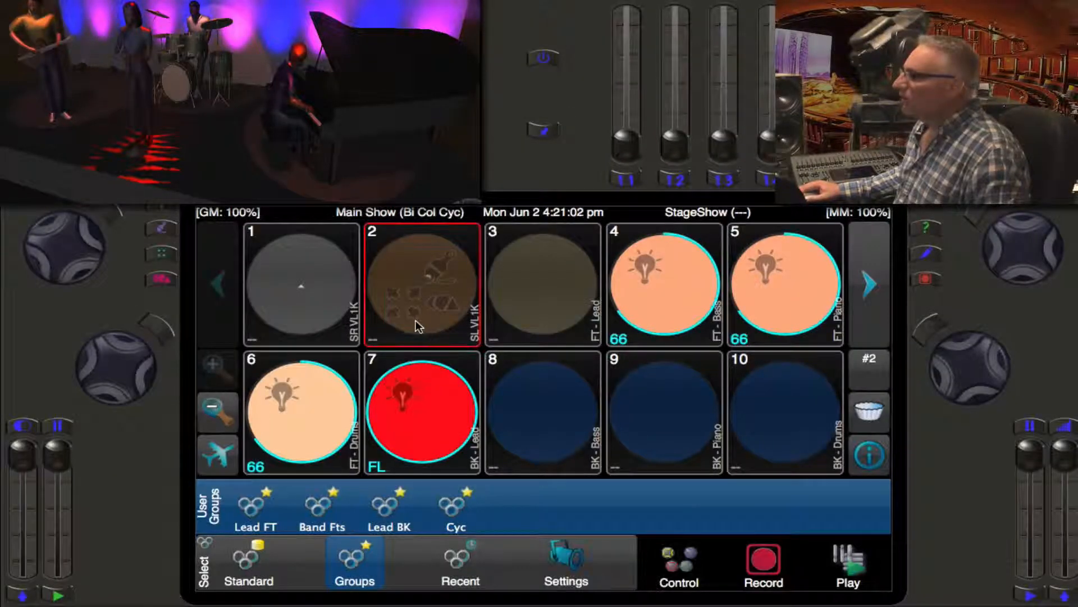
mouse_move(884, 478)
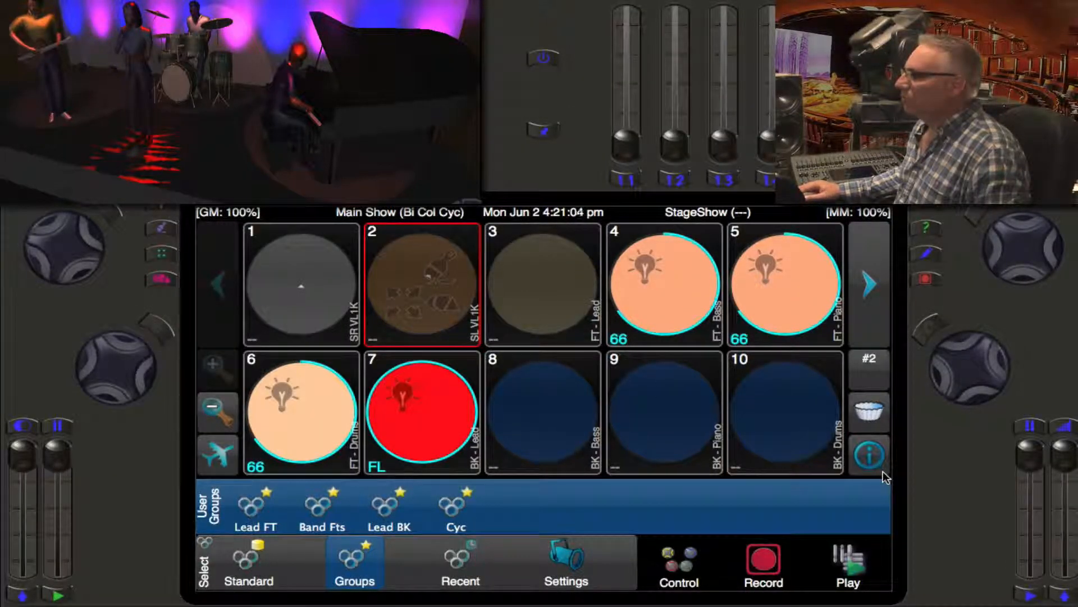
Show light 2's info page listing its gobo sources: Gobo, Piano Solo, Slot Spiral
left_click(868, 455)
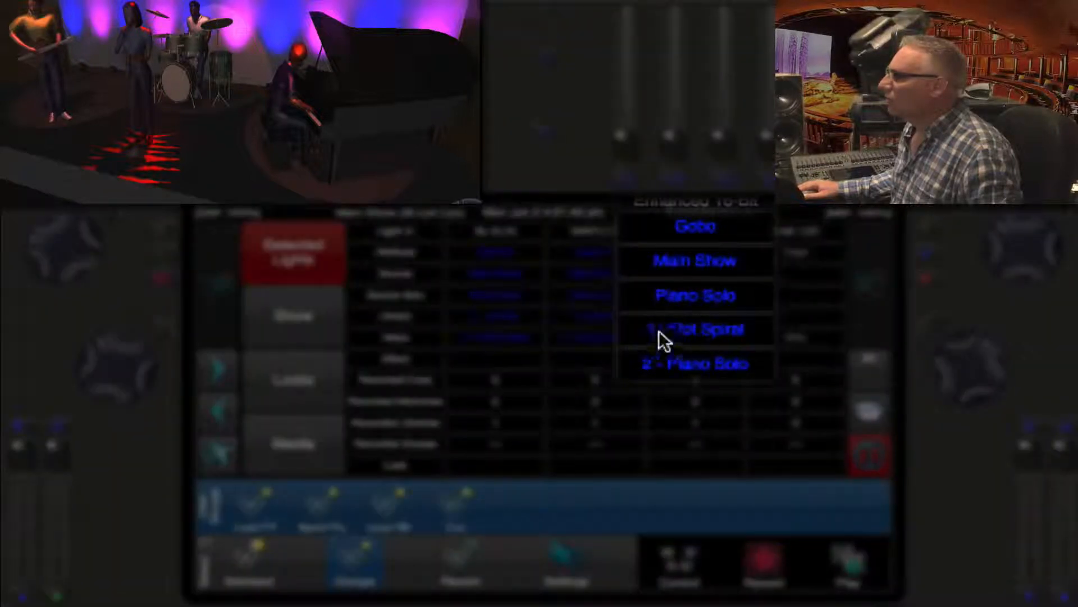
mouse_move(743, 347)
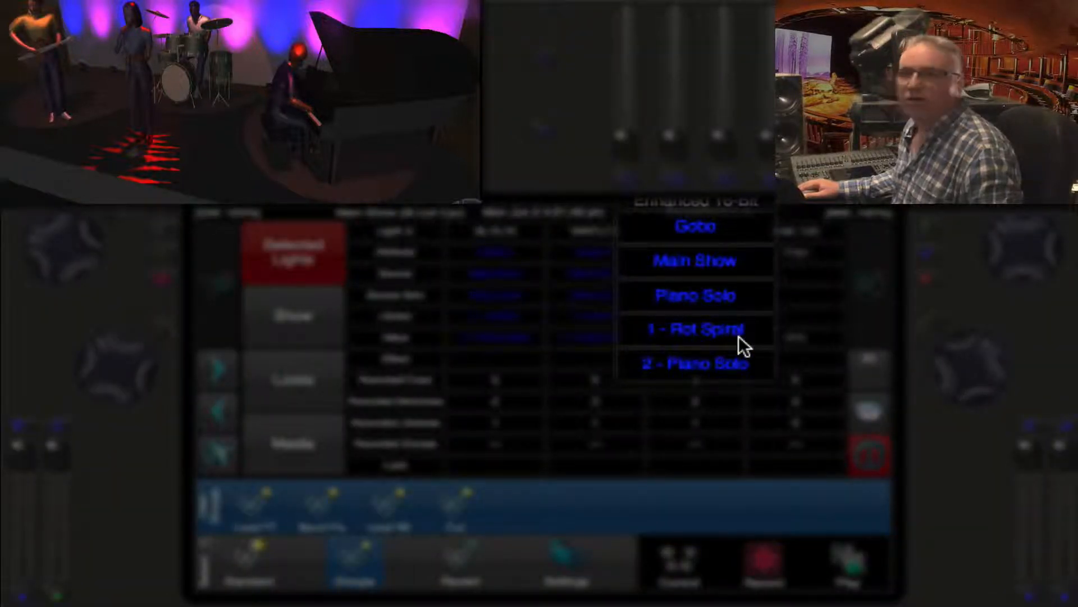
Check the Value row details and bring up Play to advance Main Show to Piano Solo
left_click(694, 327)
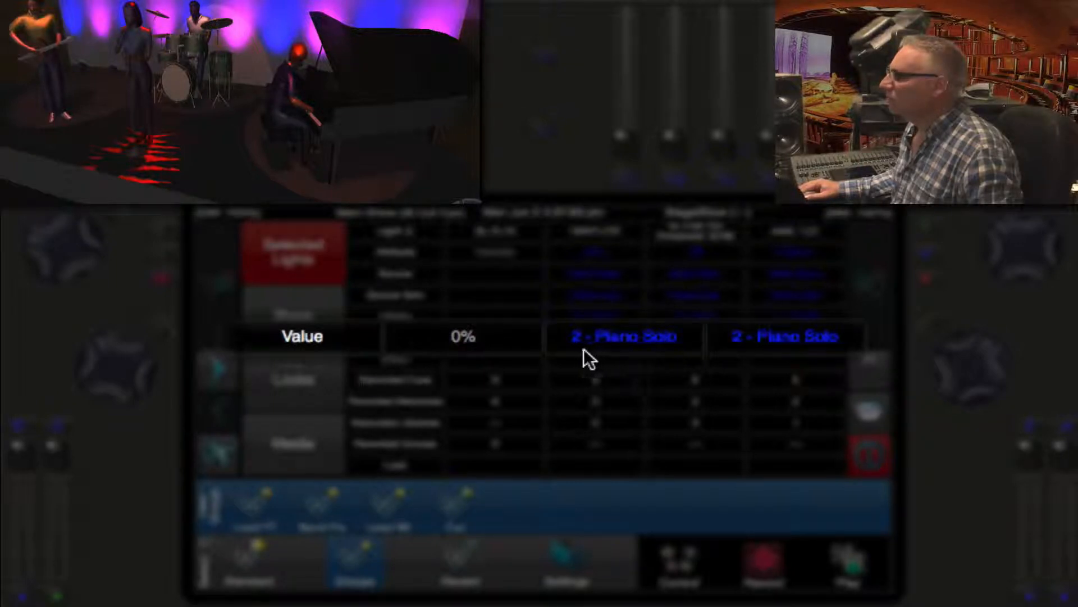
mouse_move(616, 360)
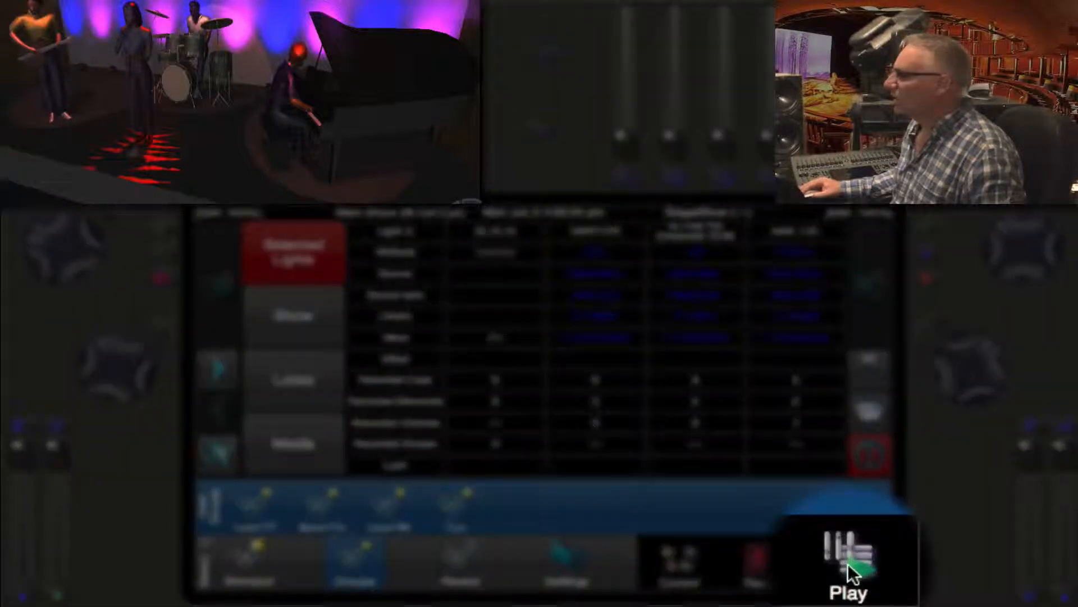
left_click(849, 564)
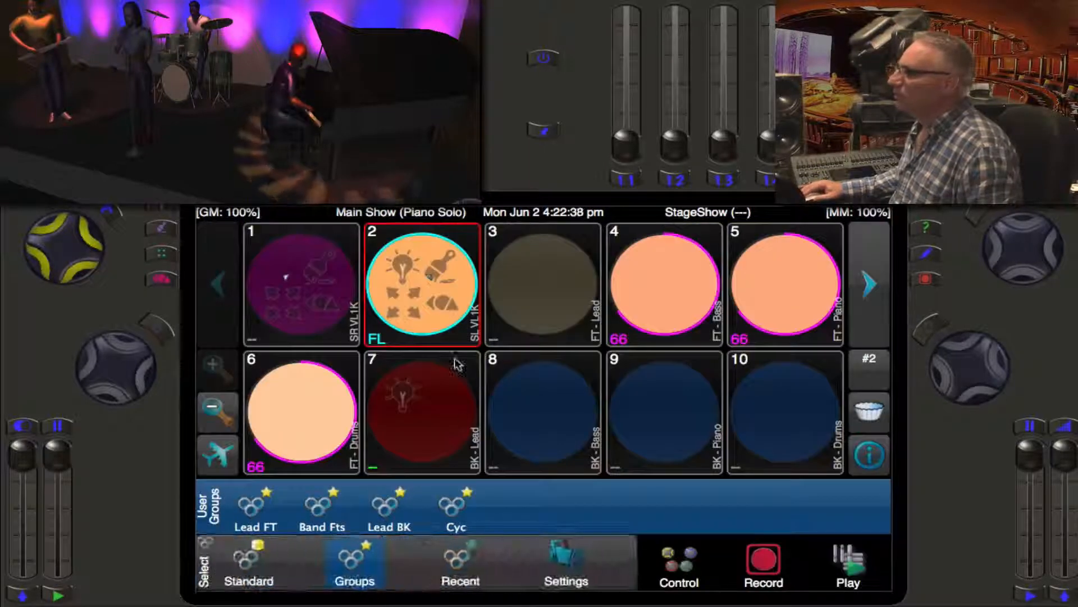
View light 2's intensity source, check Main Show's cue list in L Playback, and return to Select
left_click(869, 455)
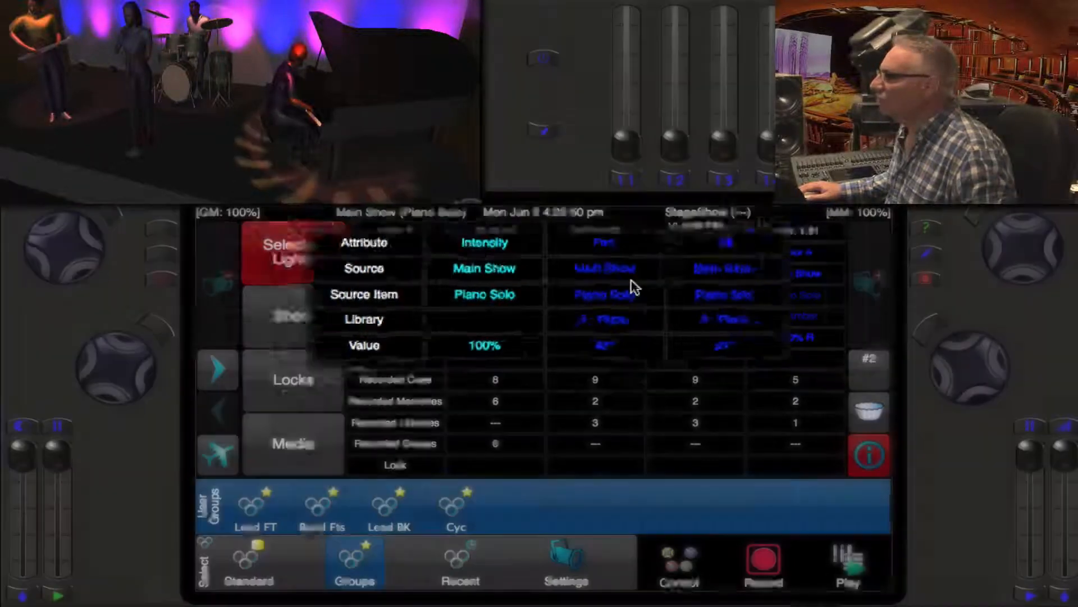
left_click(849, 558)
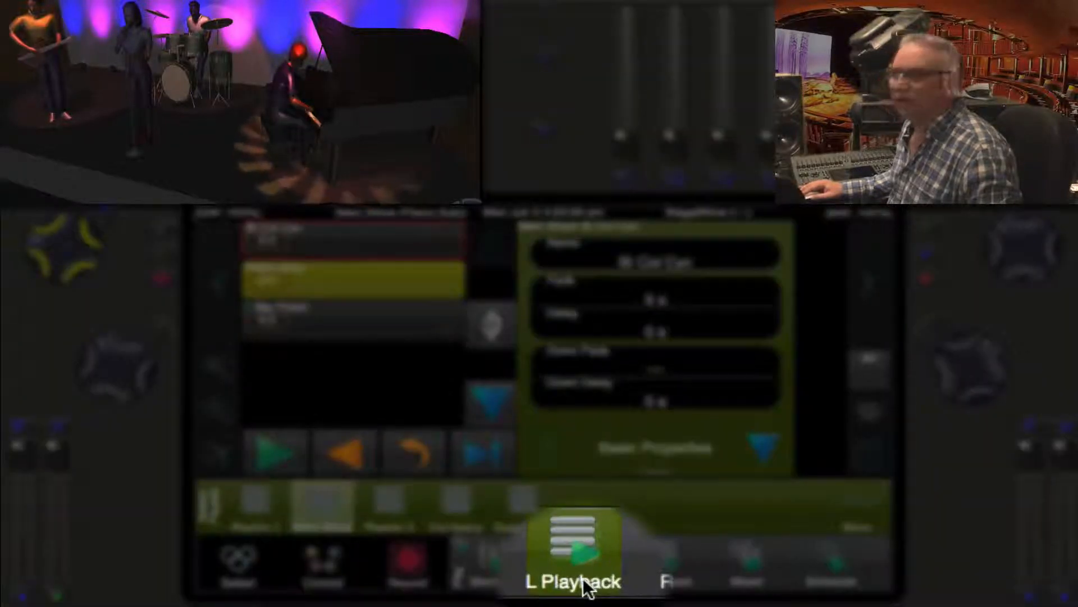
left_click(576, 561)
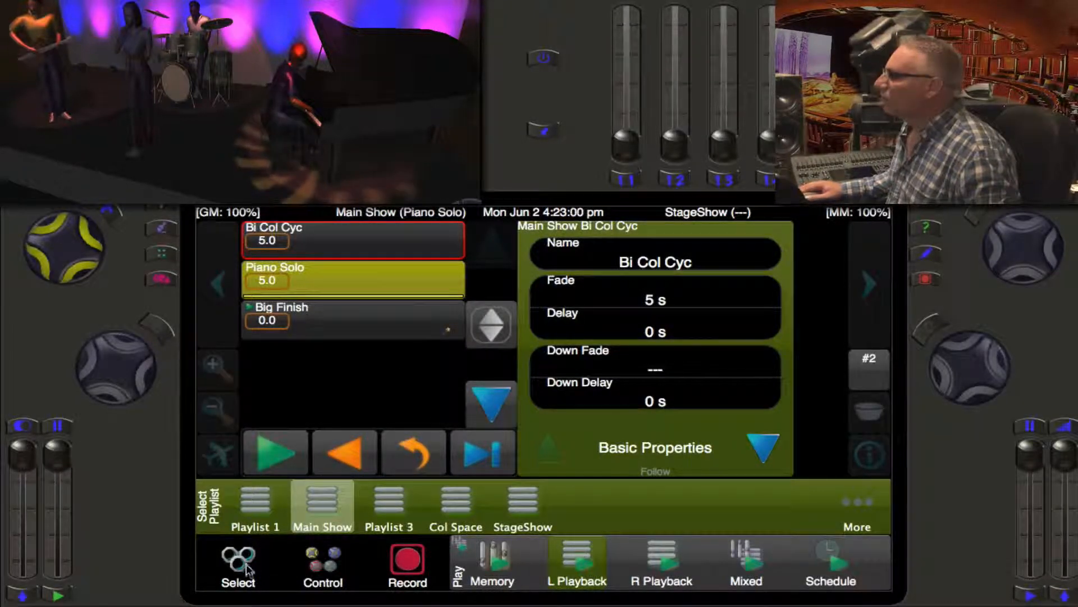
left_click(237, 564)
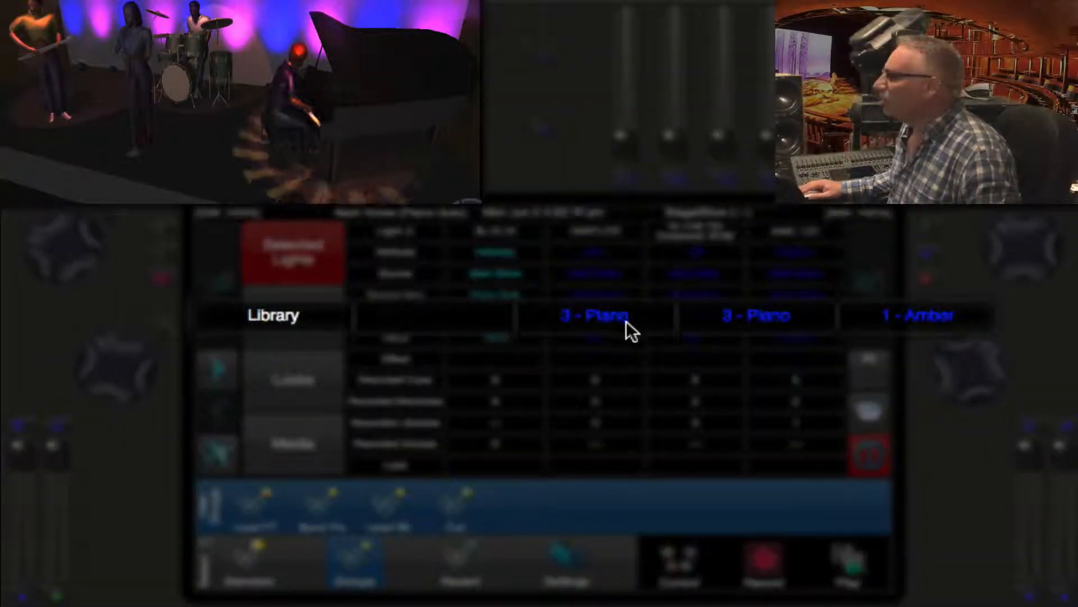
mouse_move(907, 336)
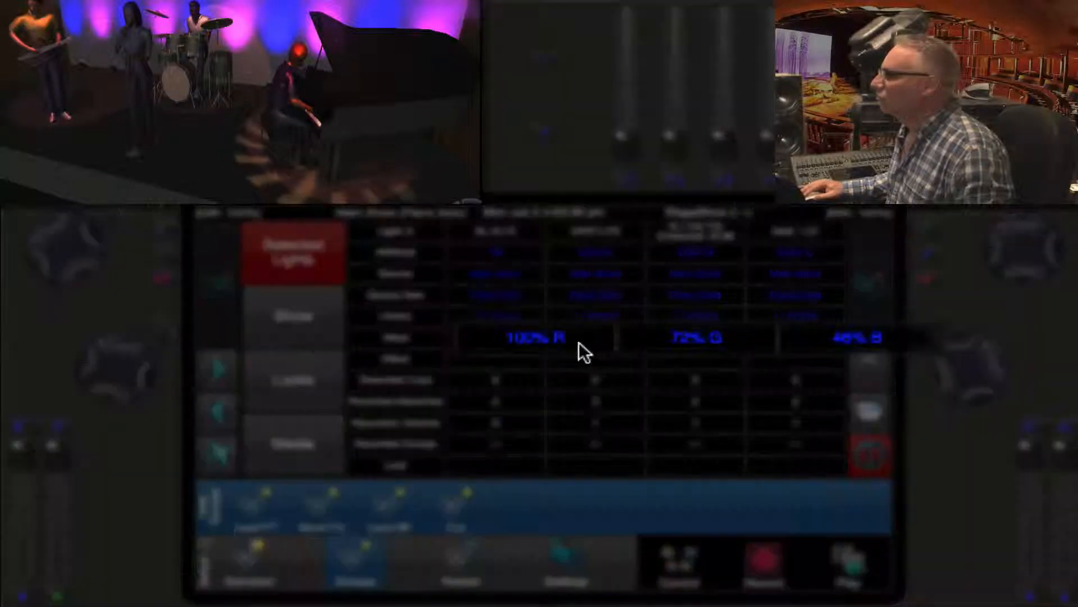
mouse_move(732, 350)
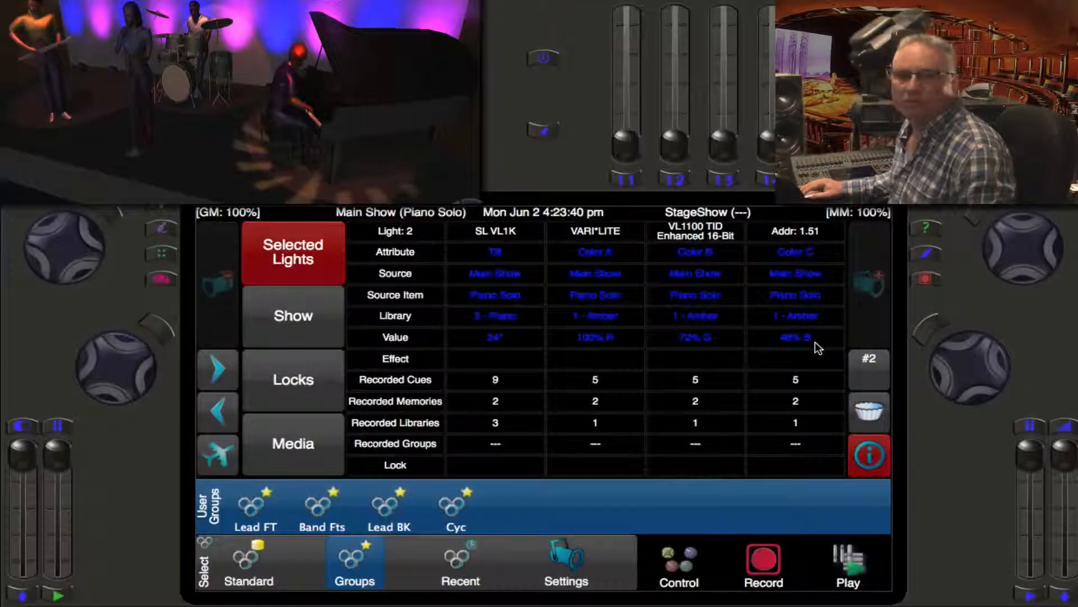
Show the Standard groups list (All, None, Even, Odd, Dimmer, RGB) with light 2's details still up
left_click(249, 563)
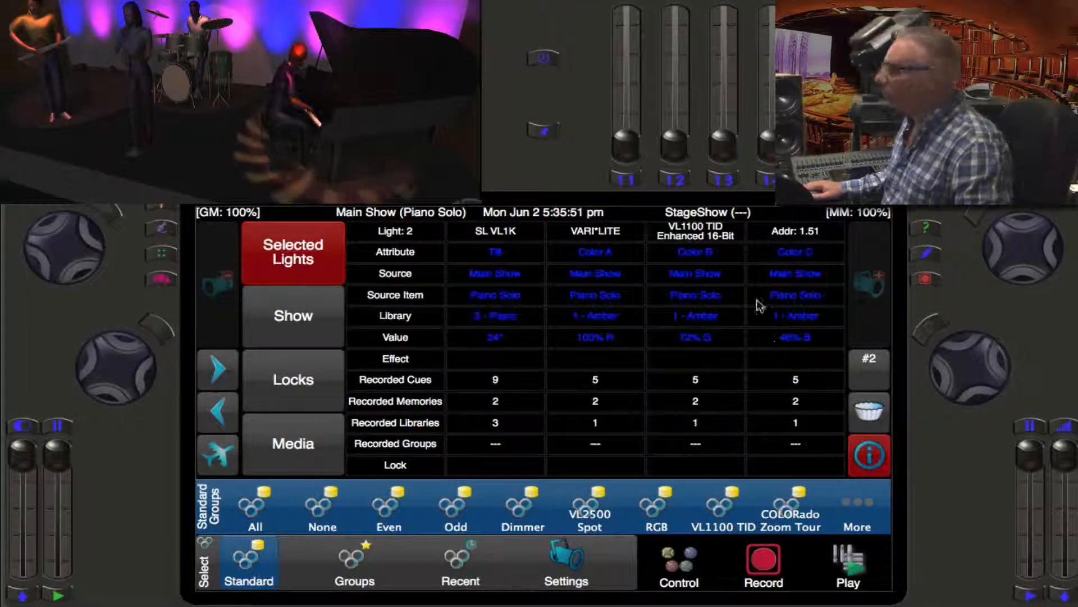
mouse_move(774, 347)
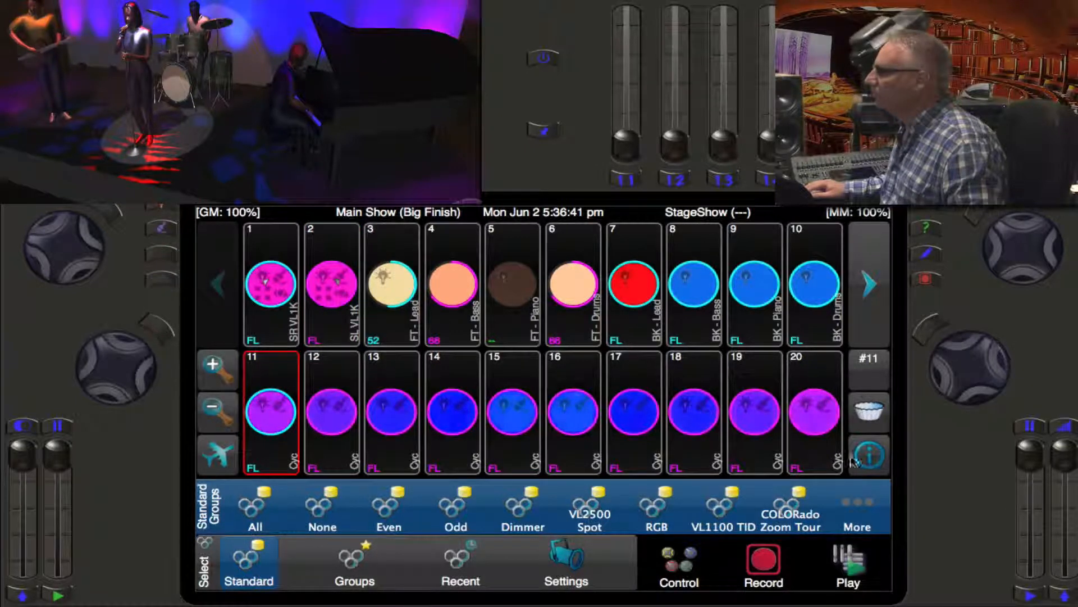
Select fixture 2 and view its Big Finish values: tilt 37°, 100% R, 4% G, 84% B
left_click(869, 455)
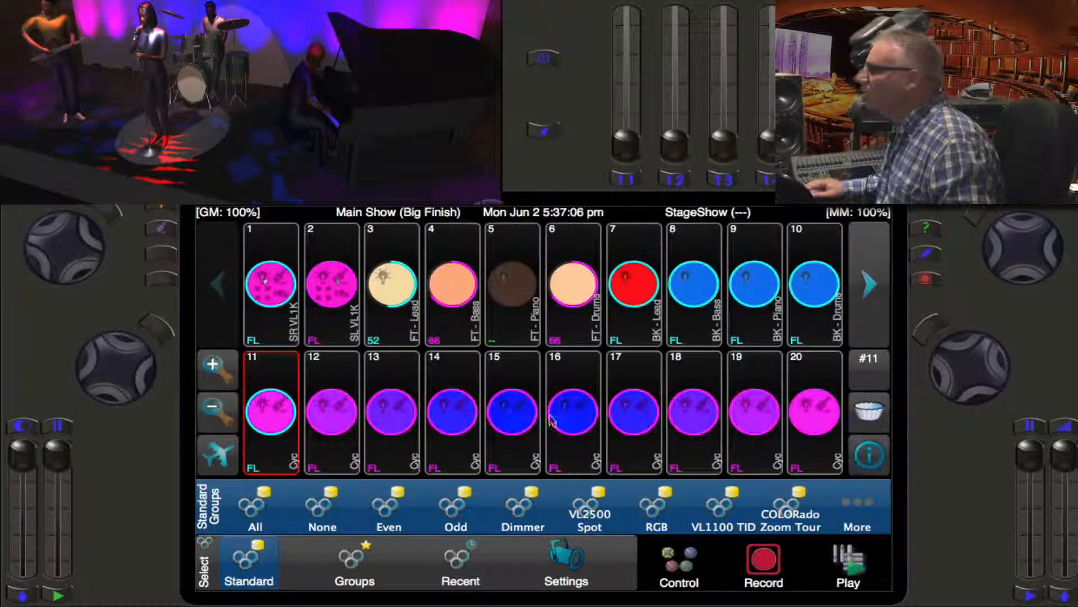
left_click(331, 282)
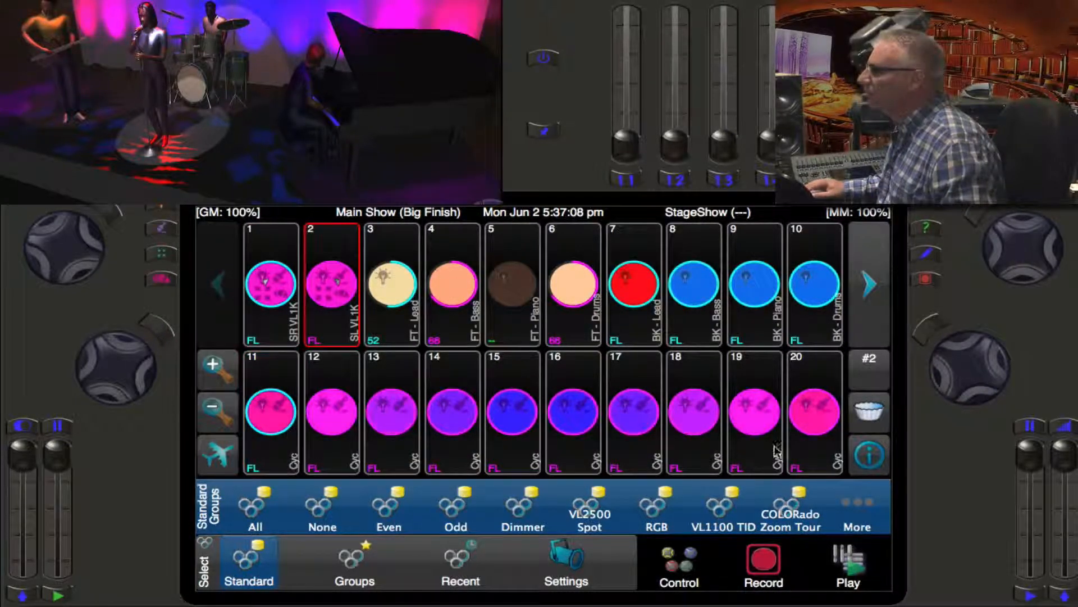
left_click(869, 455)
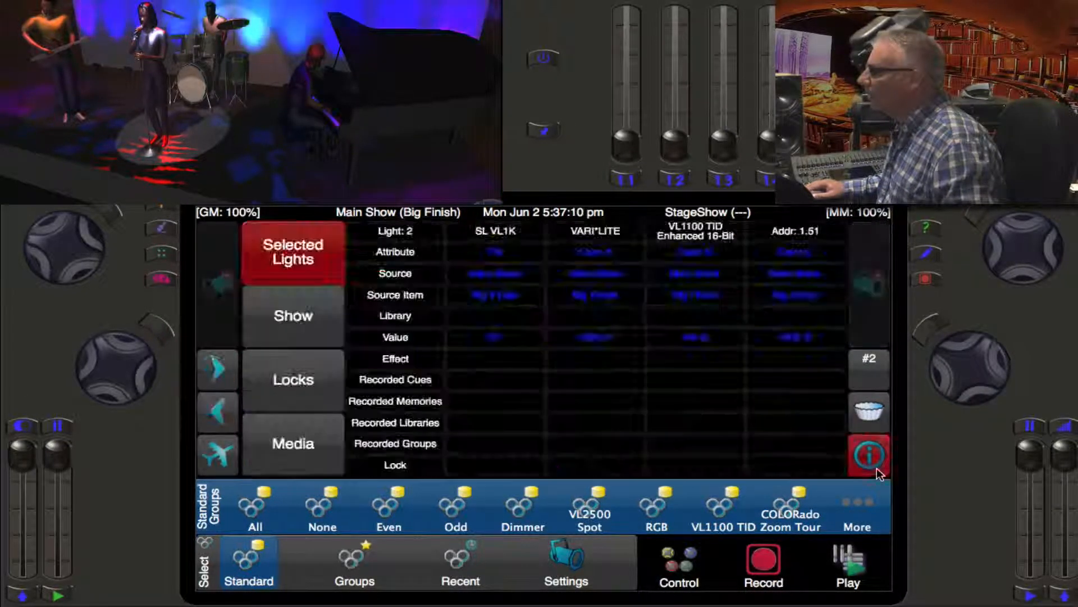
left_click(869, 455)
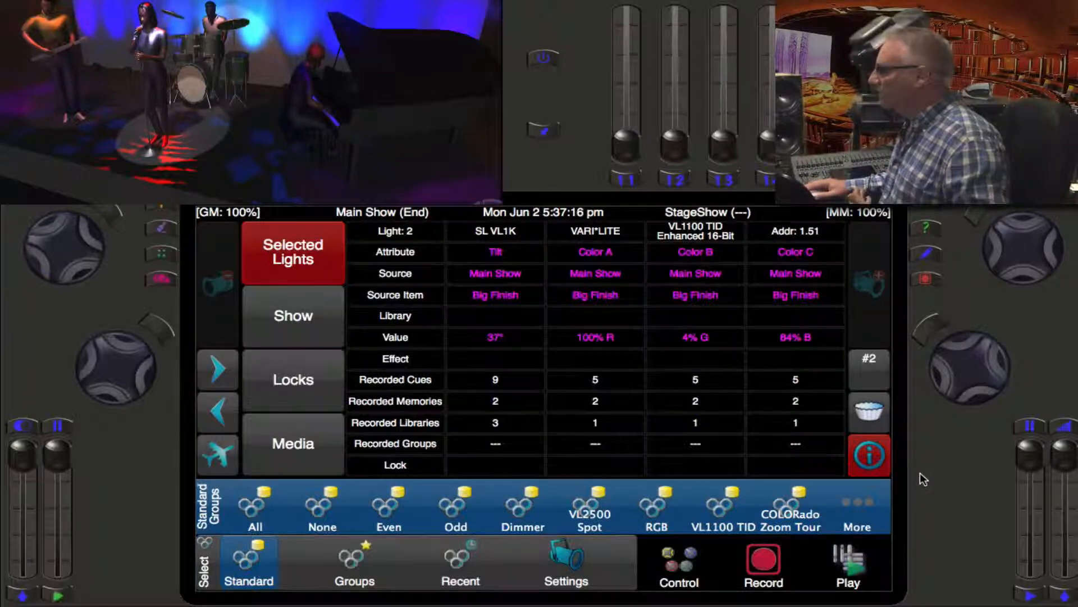
mouse_move(719, 322)
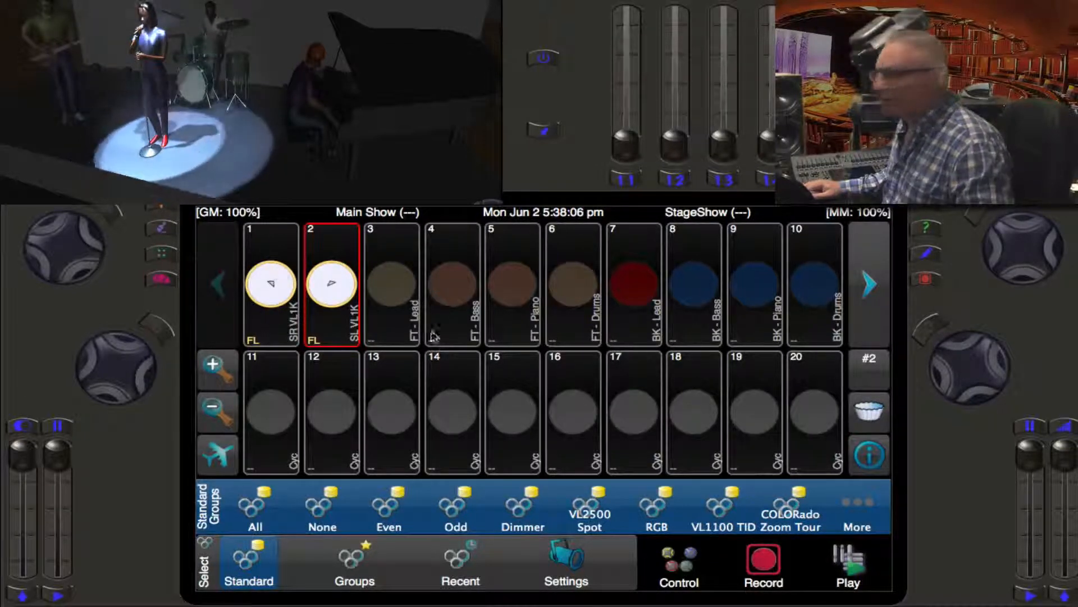
Show light 2's values from Ballroom Ballyhoo: tilt 8° with effect, 94% R, 94% G, 100% B
left_click(870, 455)
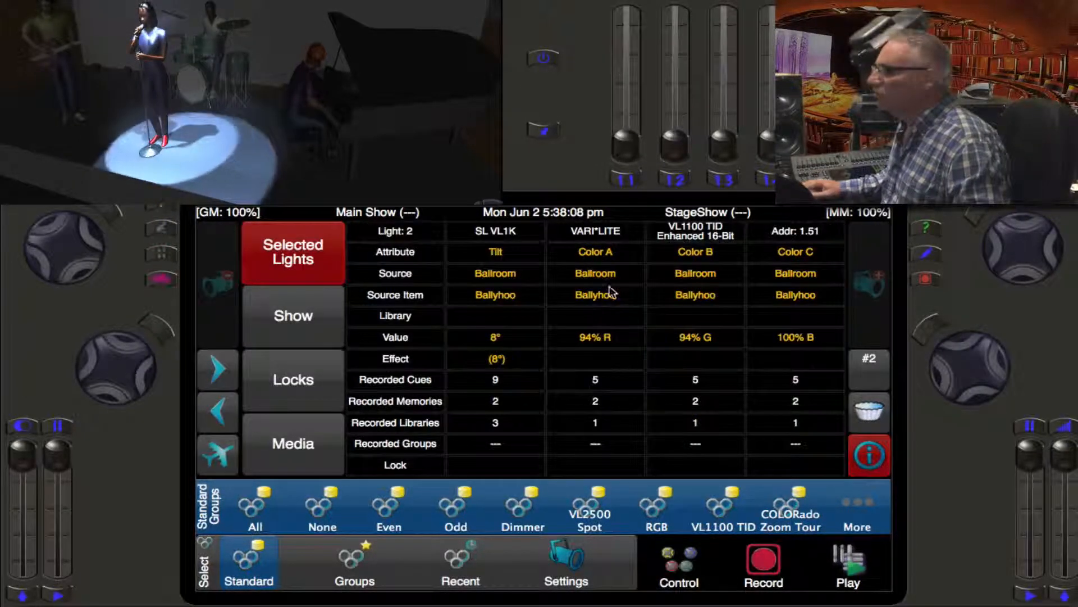